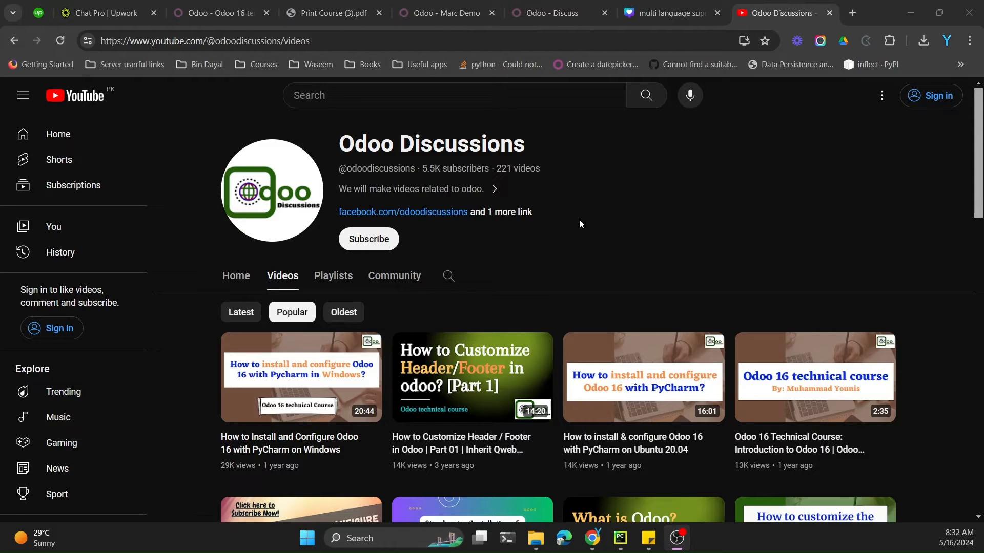
mouse_move(369, 239)
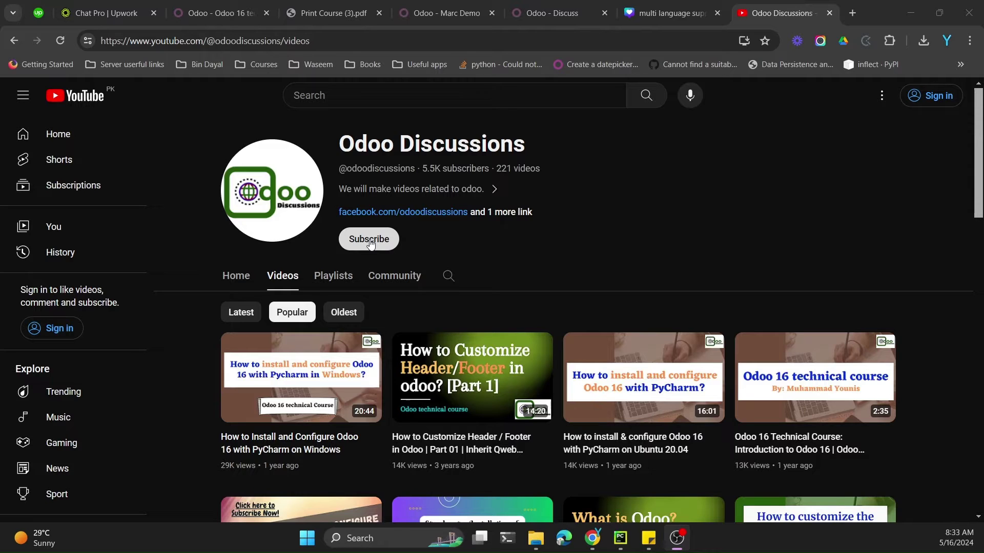
Step: Switch from the YouTube channel page to the Odoo 16 technical course record tab
click(220, 13)
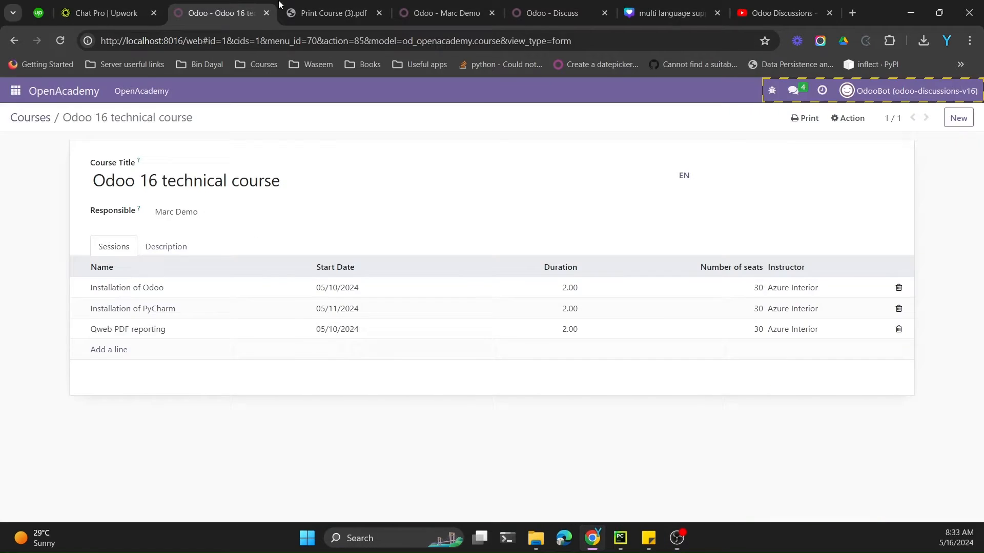
Step: View the printed course PDF, then highlight the course title on the record
click(333, 12)
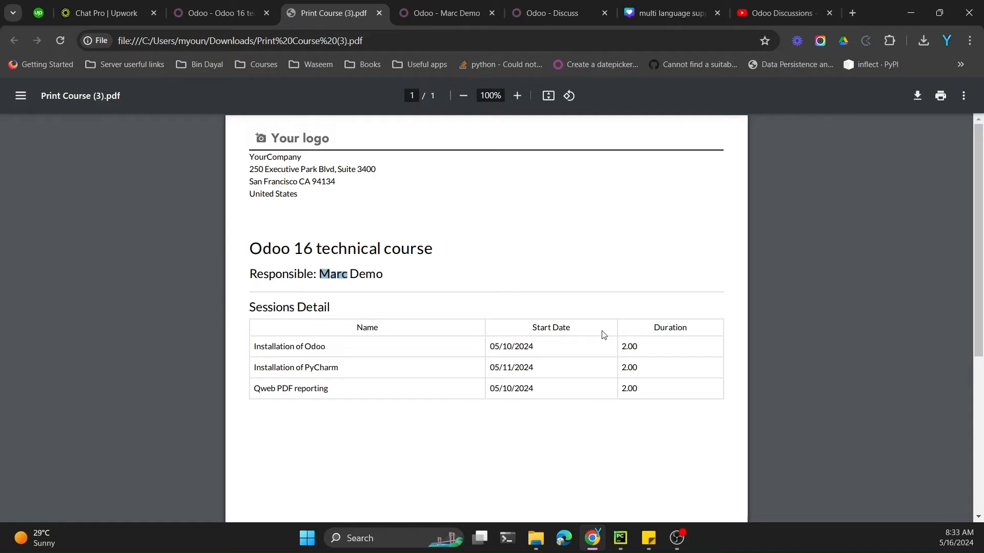
mouse_move(319, 265)
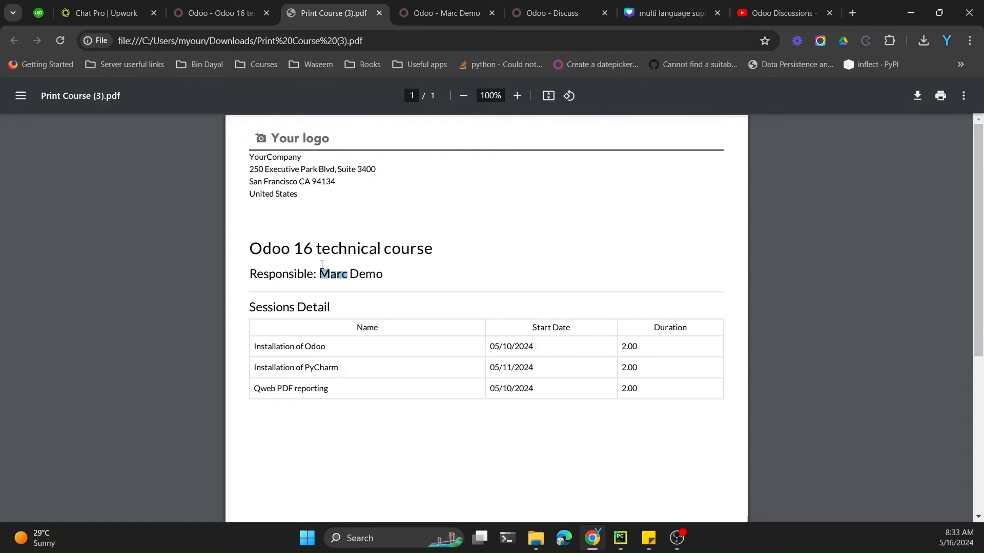
click(220, 12)
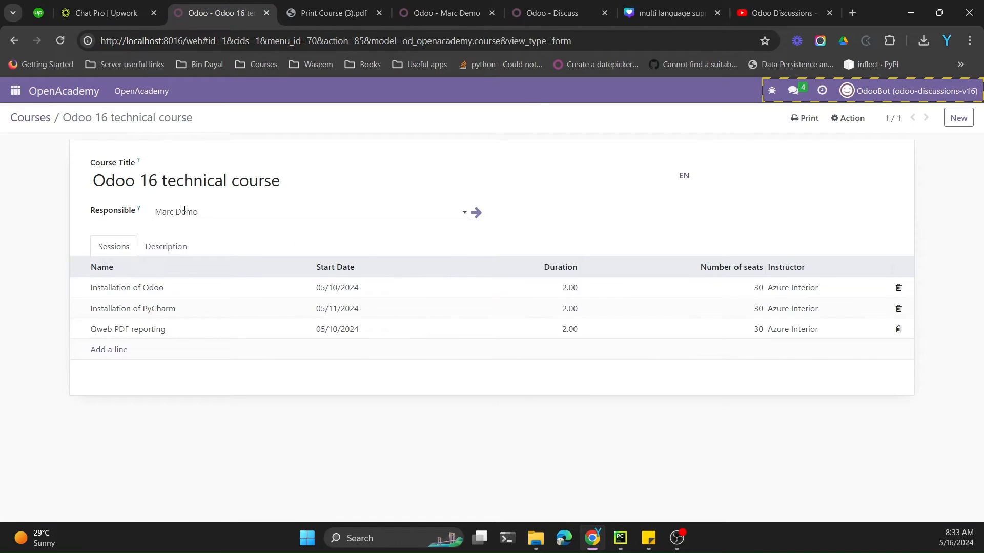
triple_click(185, 181)
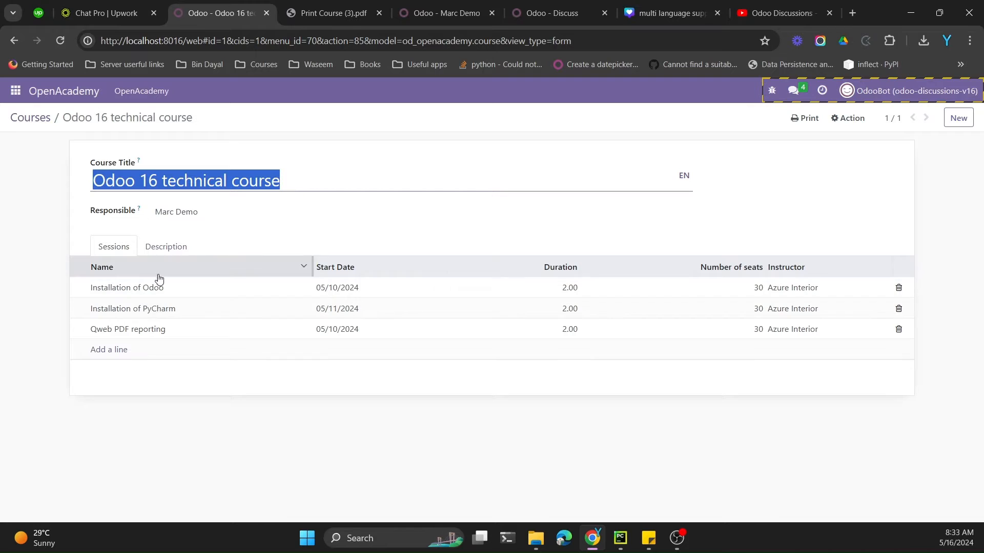
mouse_move(724, 289)
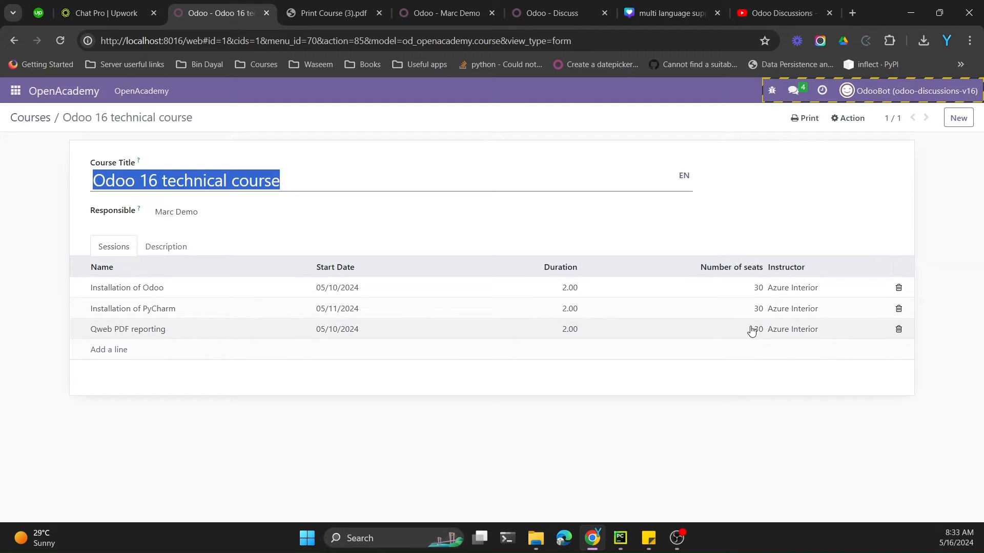
mouse_move(737, 308)
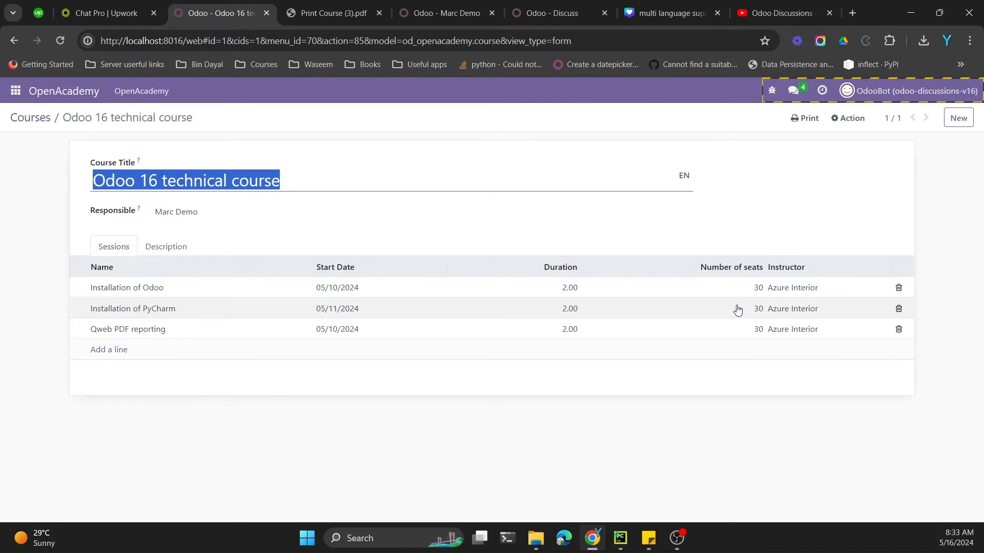
mouse_move(209, 232)
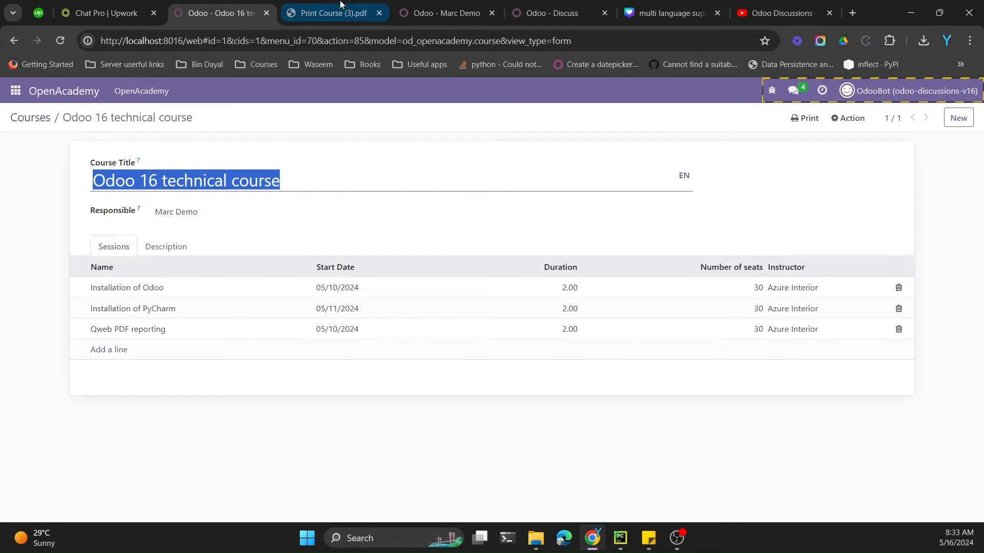
Step: Compare the PDF with the course's three 30-seat sessions and bring up the report code
click(330, 12)
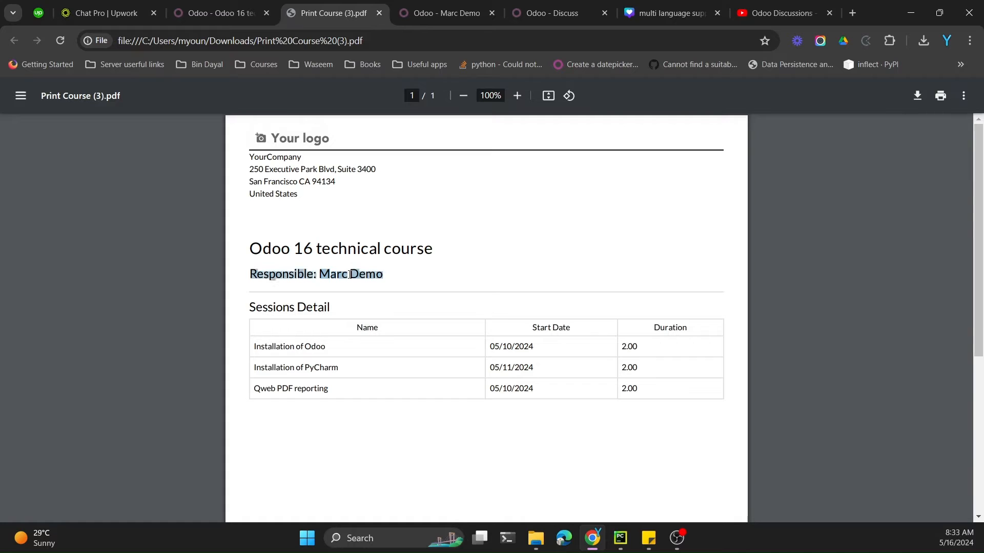
click(220, 12)
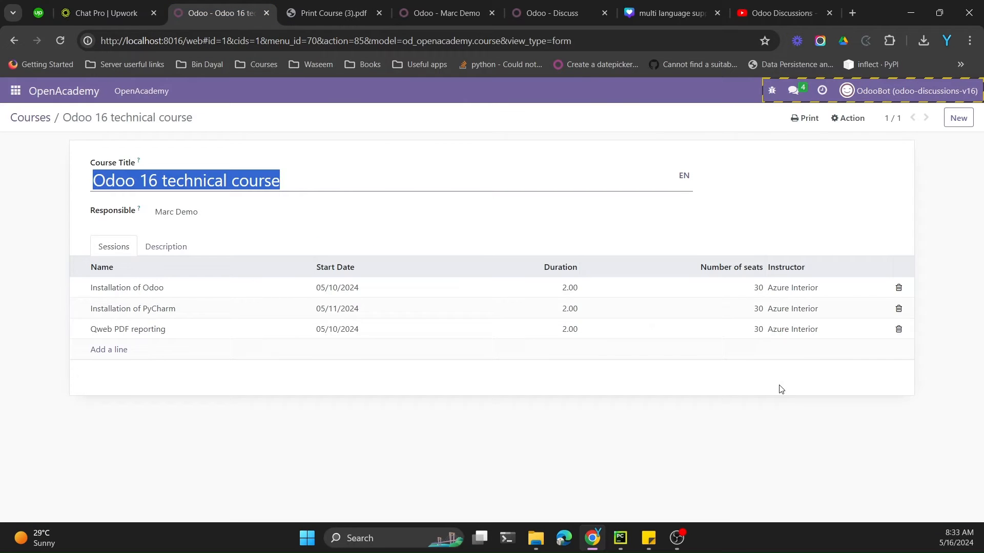
click(329, 12)
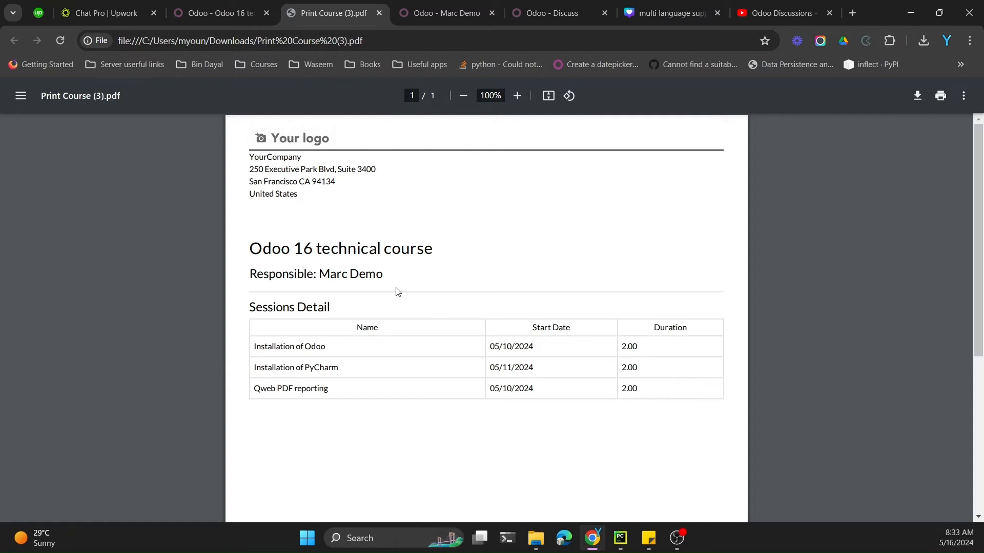
click(618, 542)
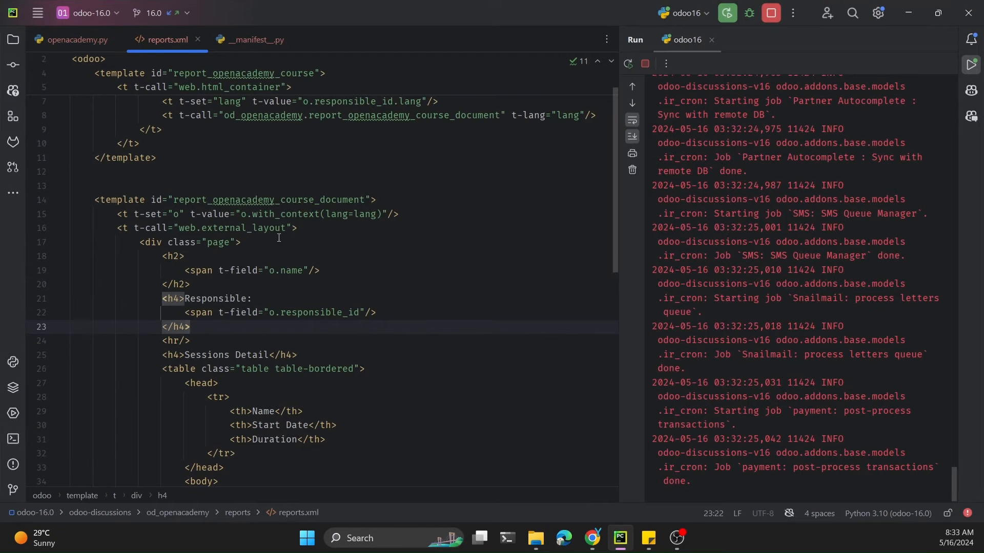
Step: Open an empty line 24 after the Responsible heading in reports.xml
scroll(down, 3)
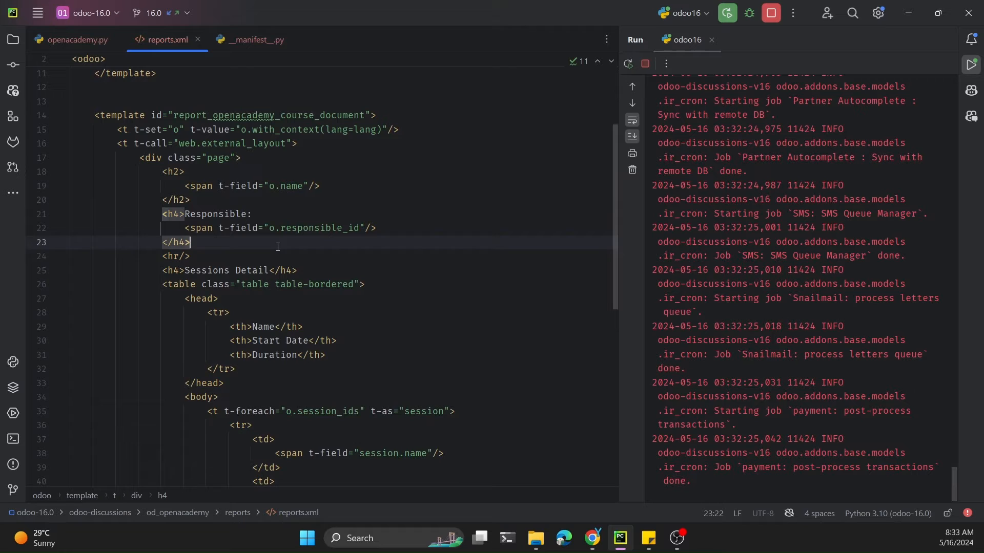
key(Enter)
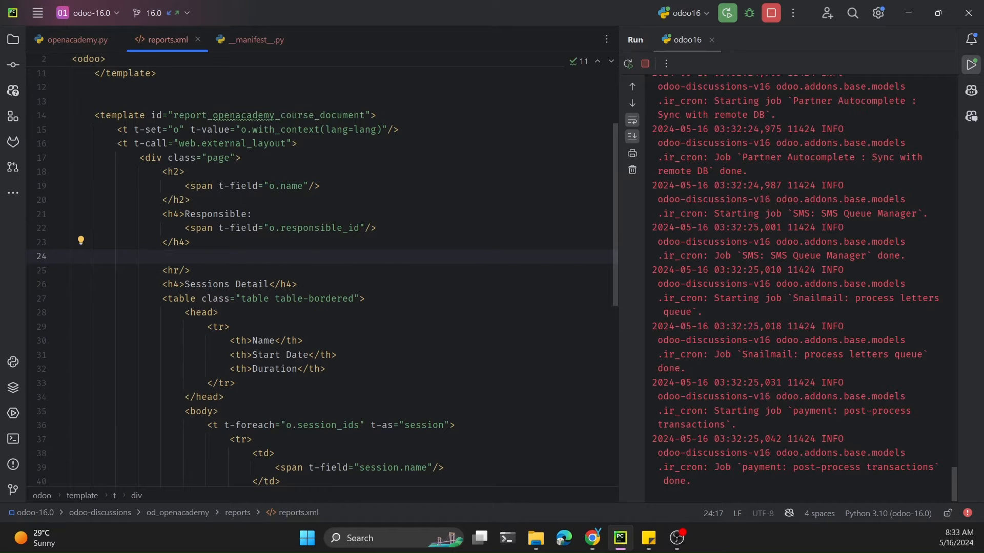
scroll(up, 3)
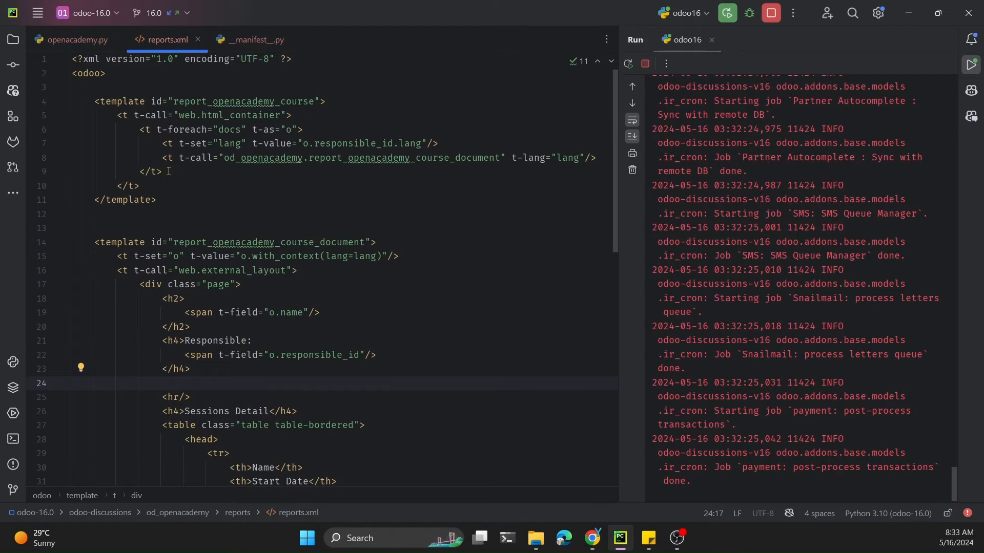
scroll(down, 3)
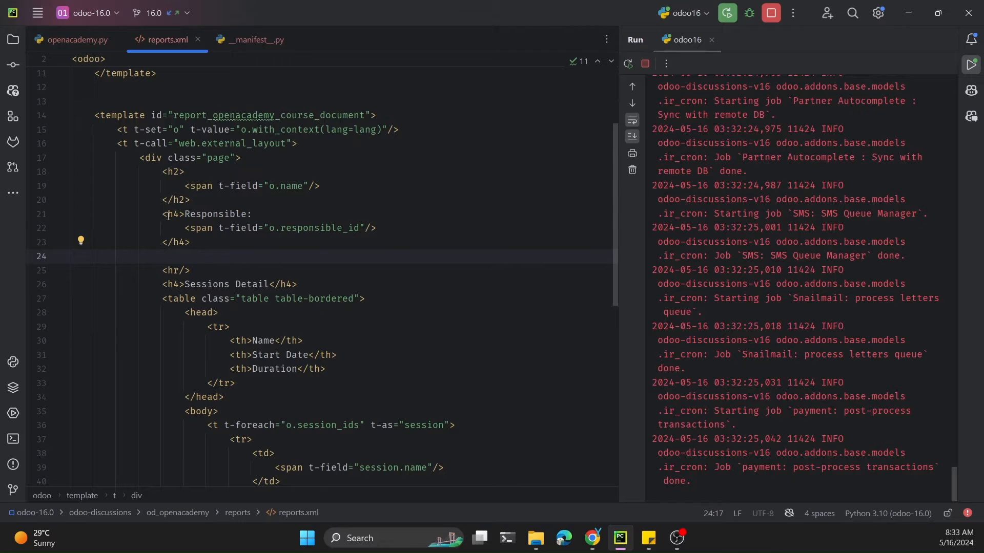
click(195, 257)
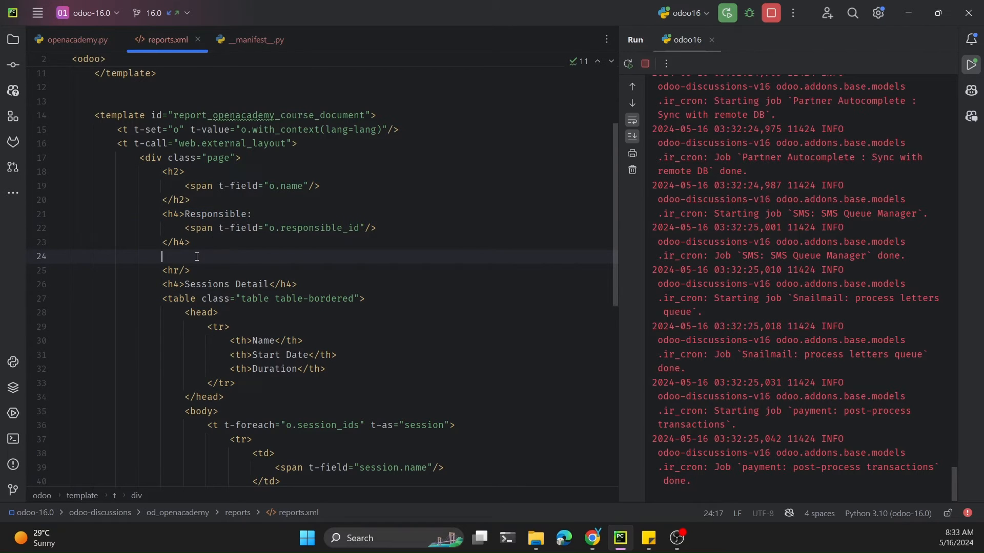
Step: Type <h4>Total Seats:</h4> and insert a blank line above it
text(<h4></h4>)
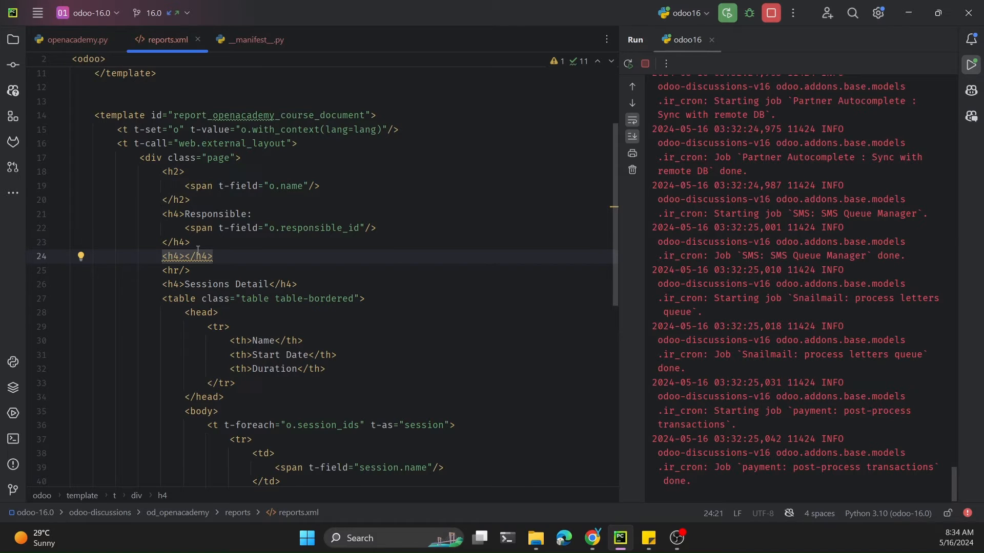
text(Total)
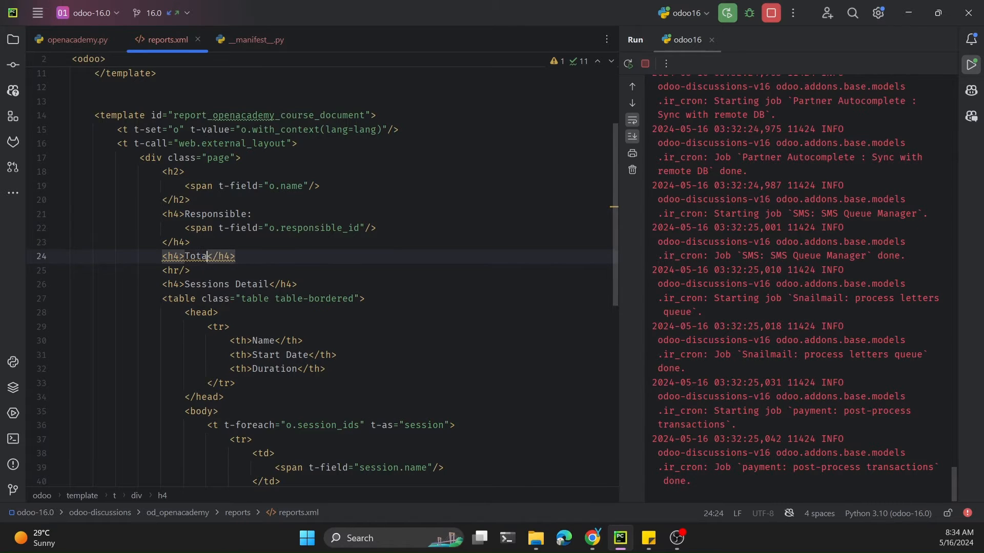
text(Sea)
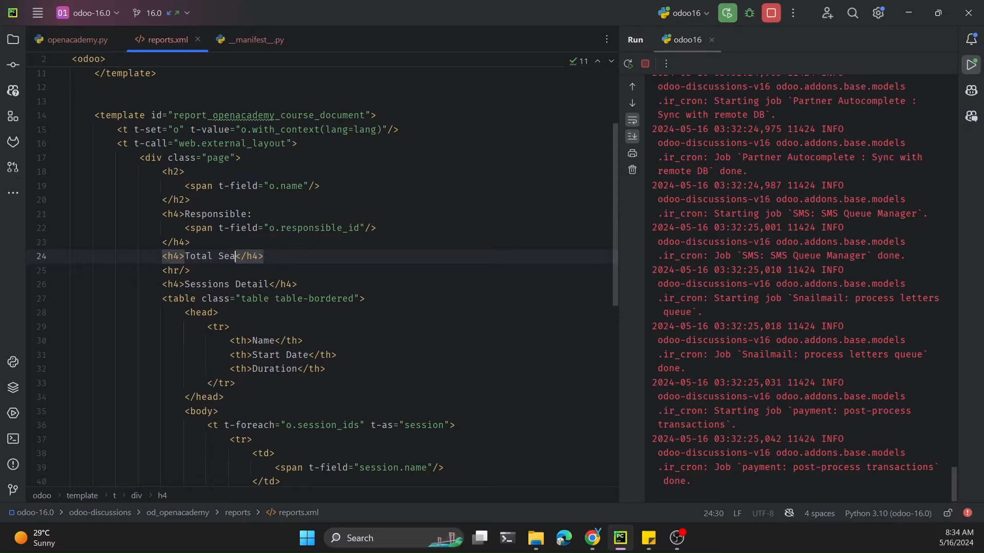
text(ts:)
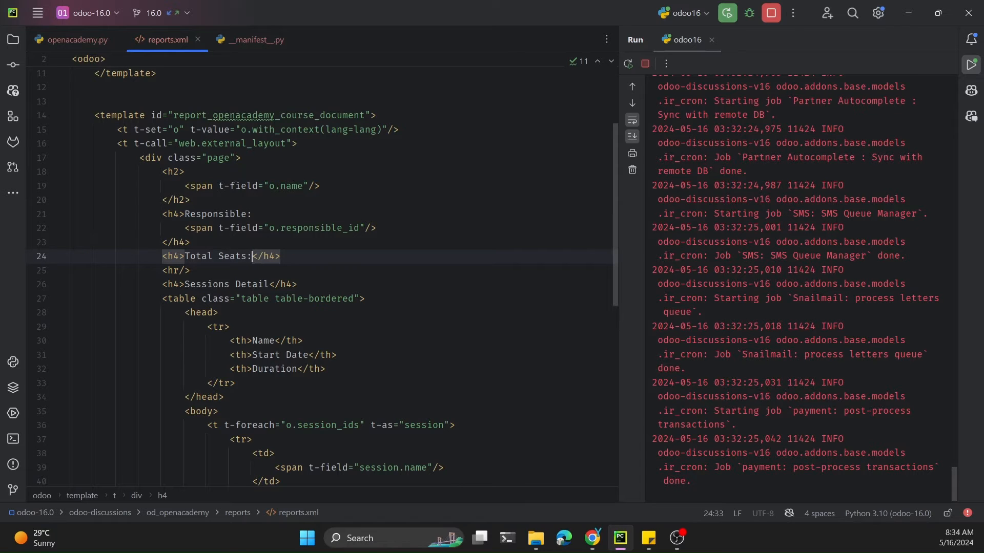
key(enter)
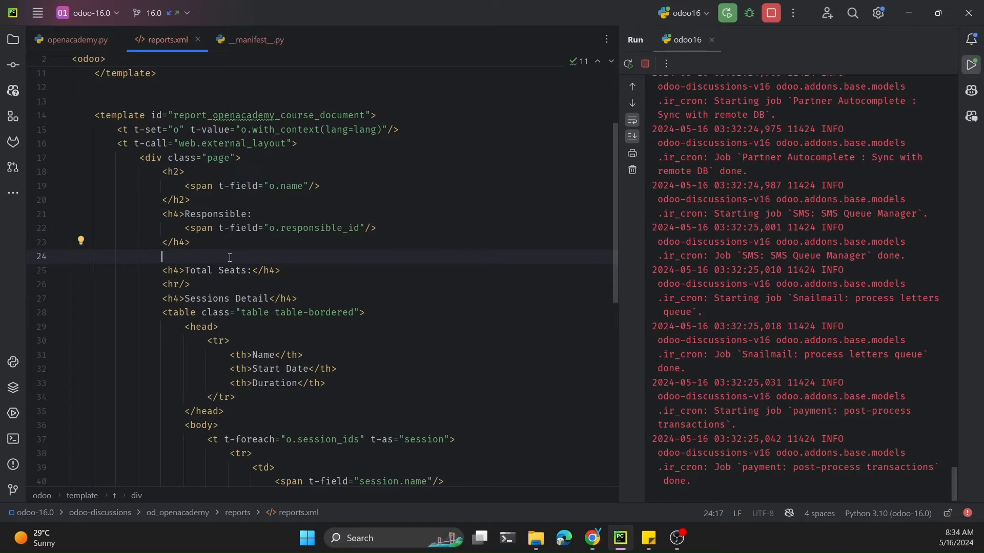
Step: Begin a <t t-set> tag for total_seats above the Total Seats heading
text(<t t-set=")
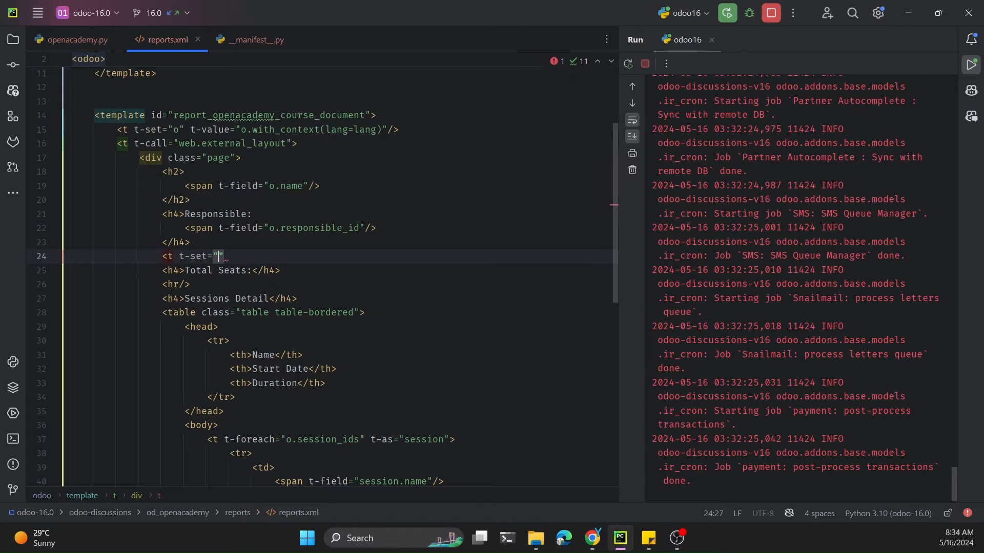
text(total_s)
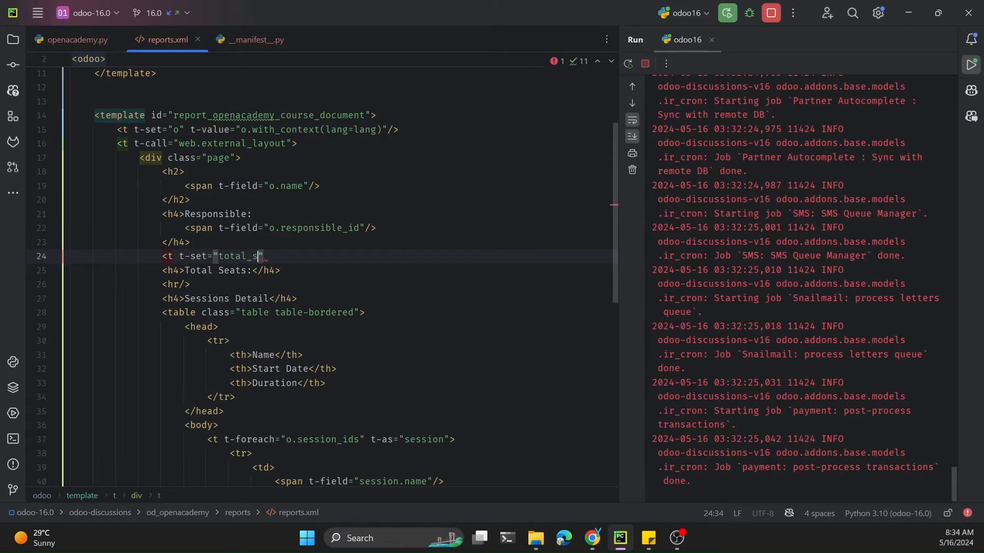
text(eats)
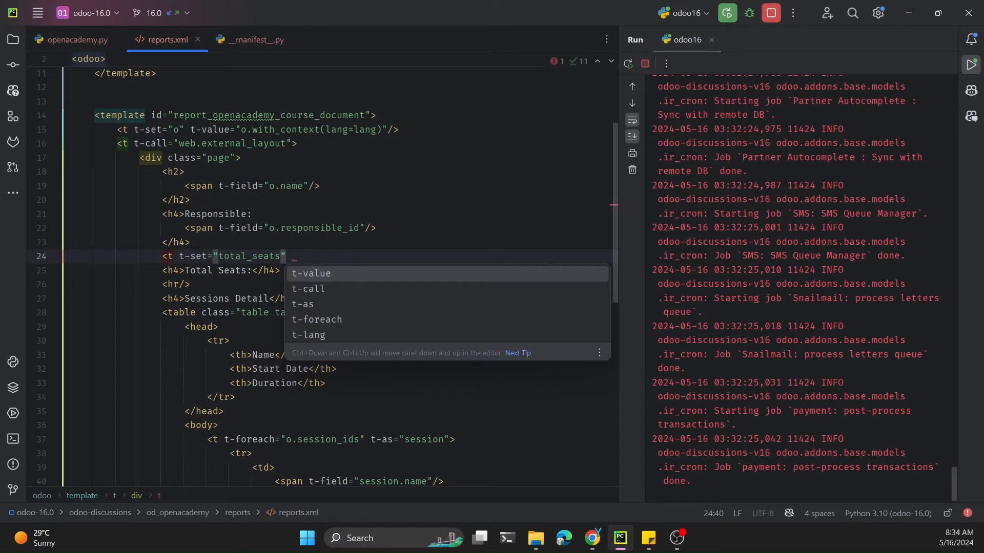
text(t-value=")
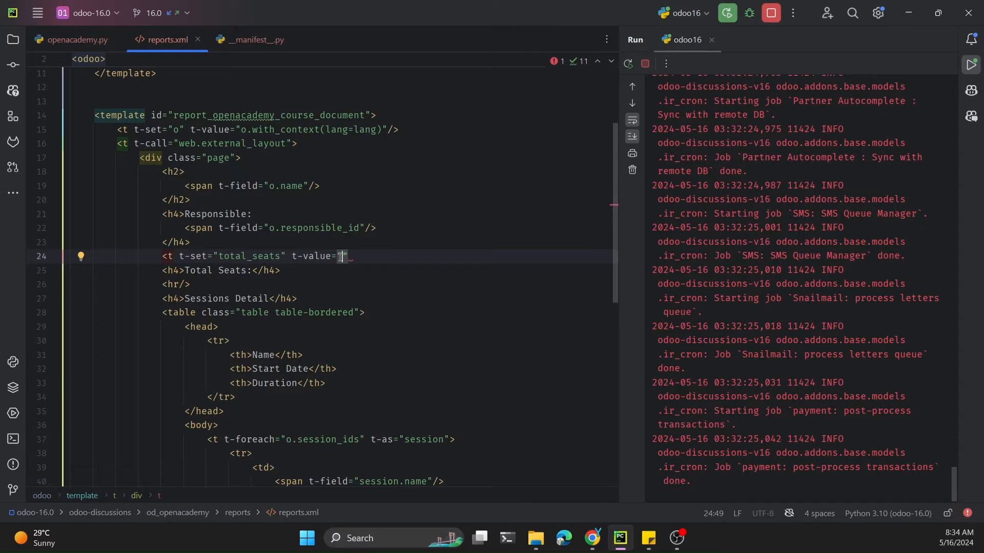
Step: Point out the o record variable in the docs loop
scroll(up, 3)
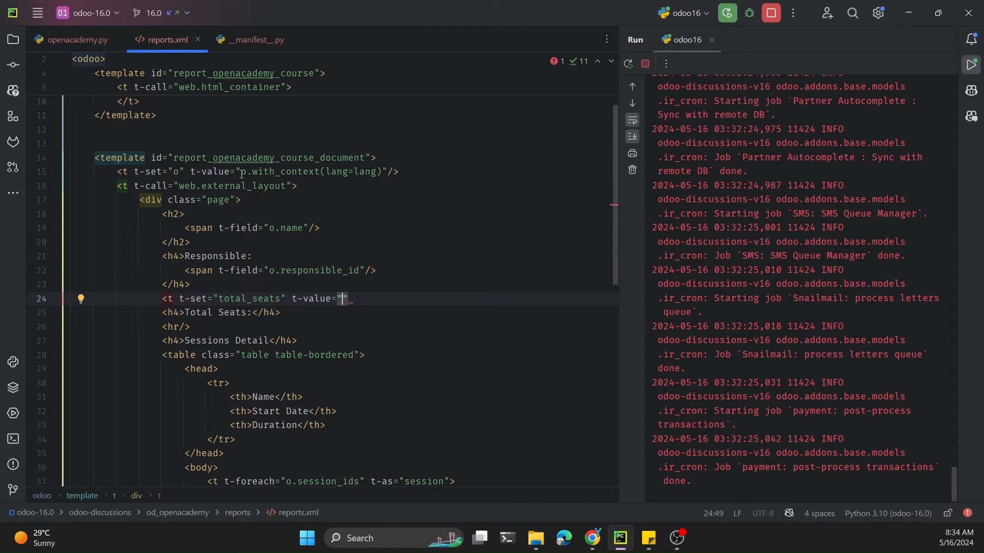
click(244, 172)
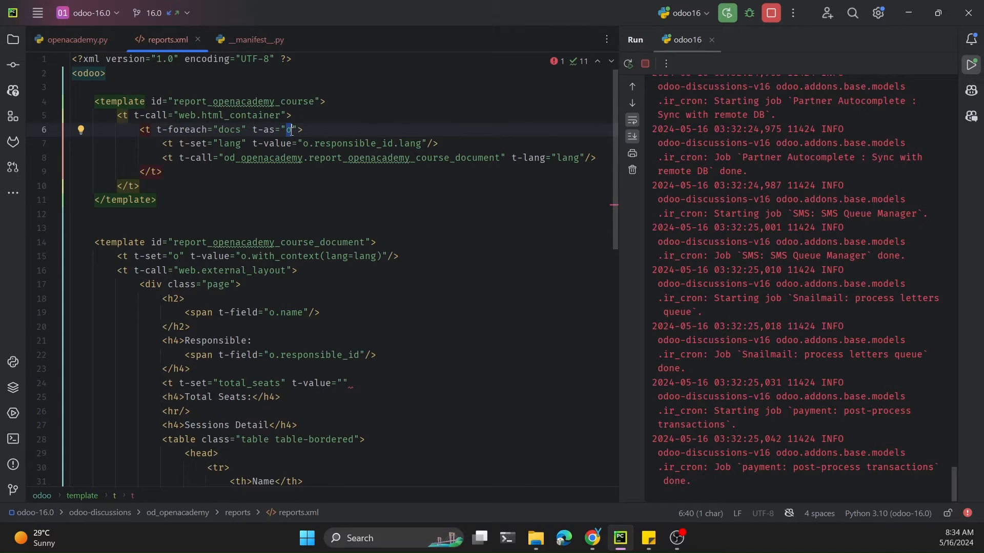
scroll(down, 3)
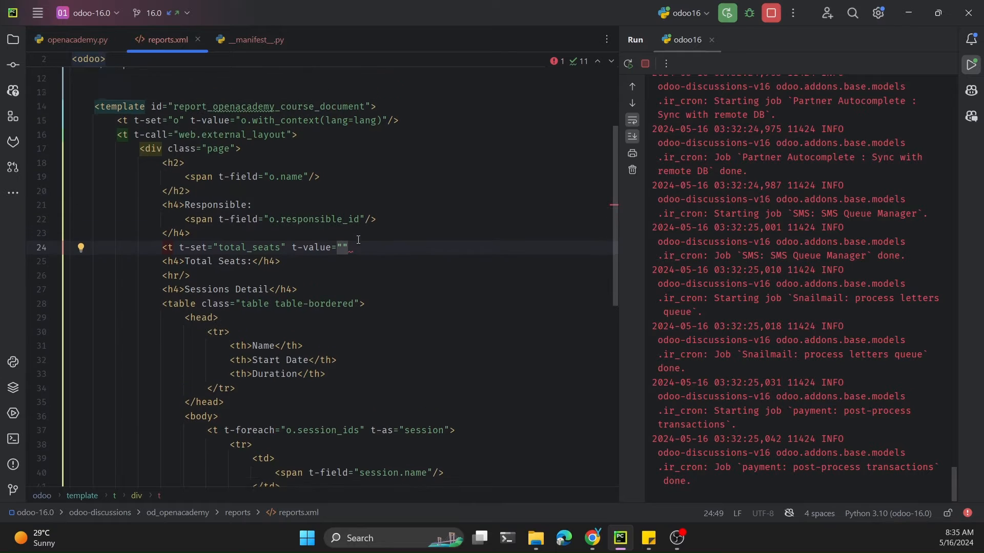
scroll(up, 3)
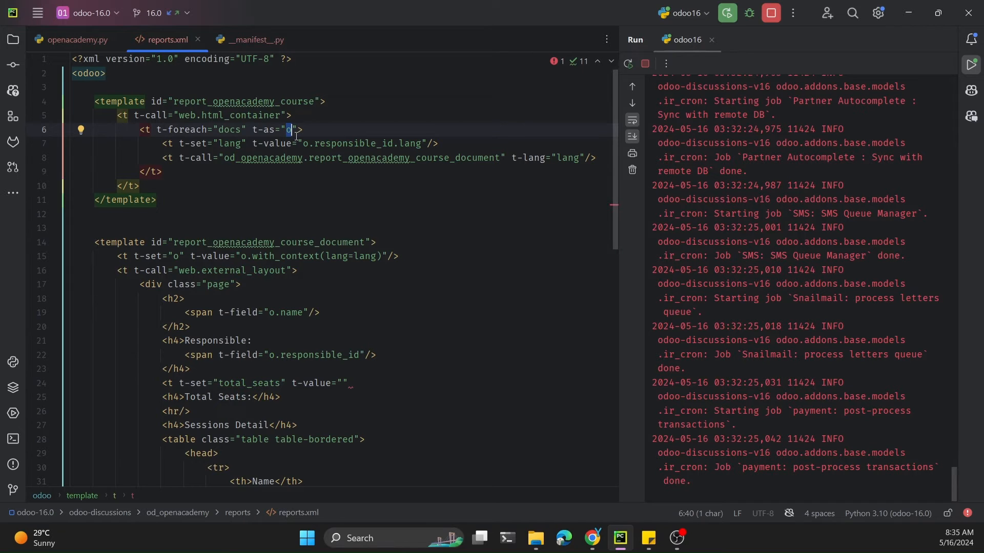
mouse_move(285, 135)
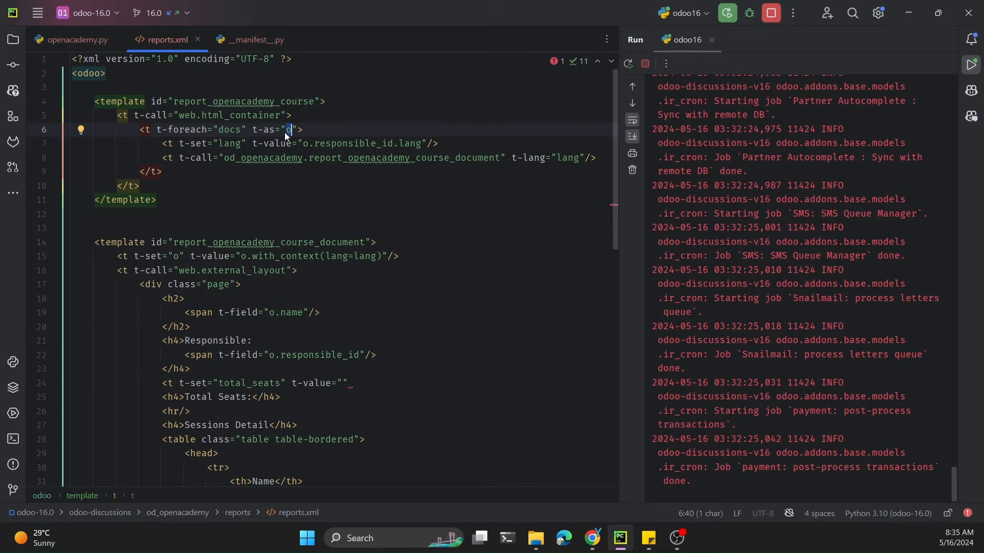
scroll(down, 3)
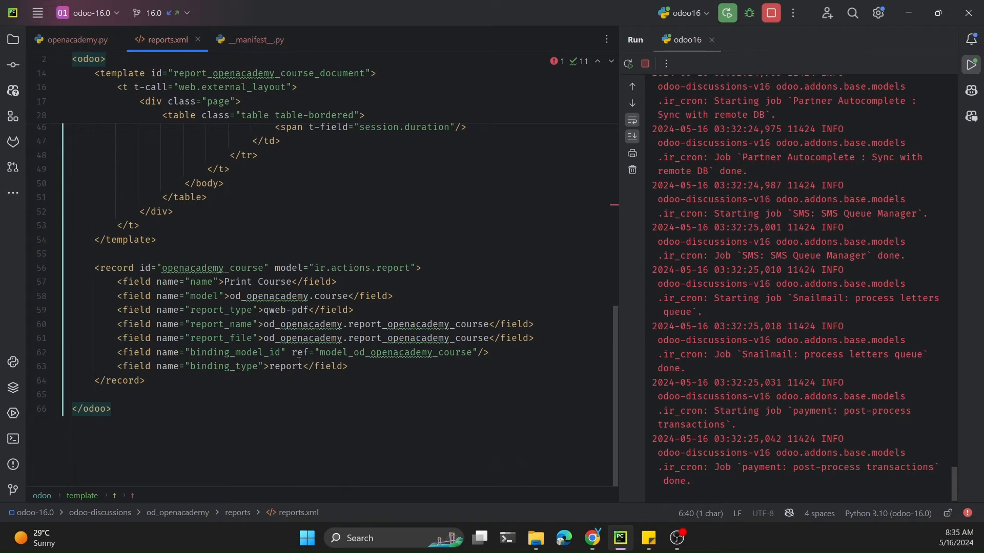
click(314, 337)
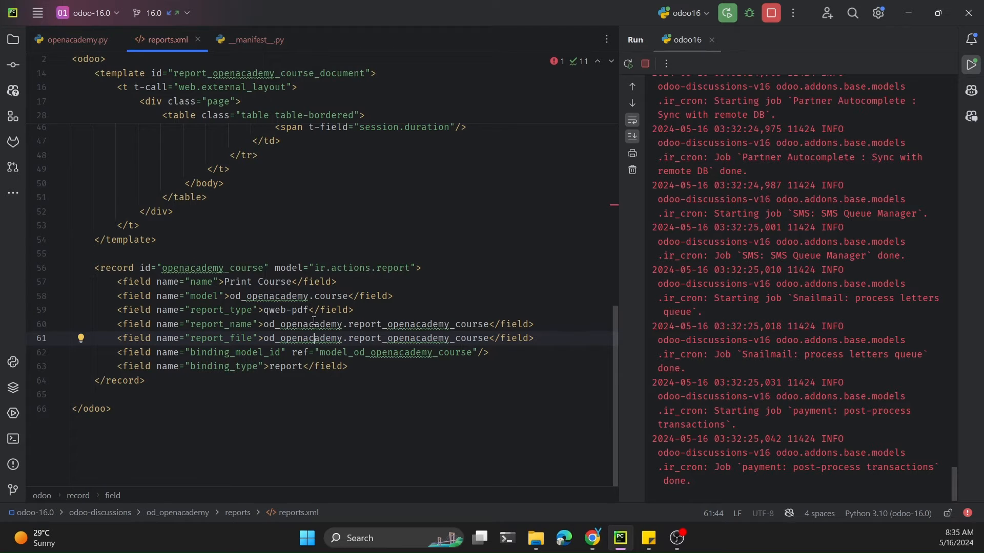
Step: Fill the t-value with o.get_total_seats() and close the tag with />
double_click(286, 296)
text(<t t-set="total_seats" t-value="o)
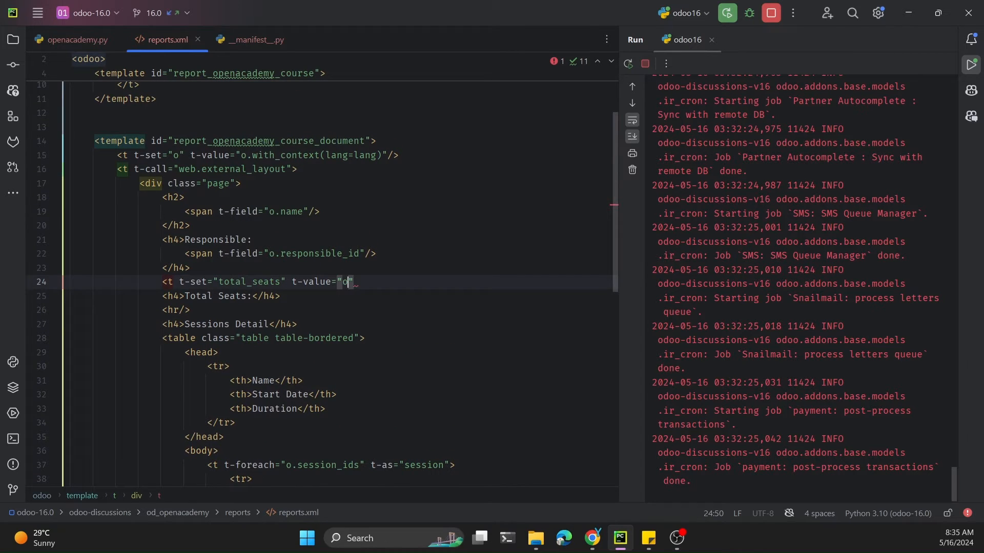
text(.)
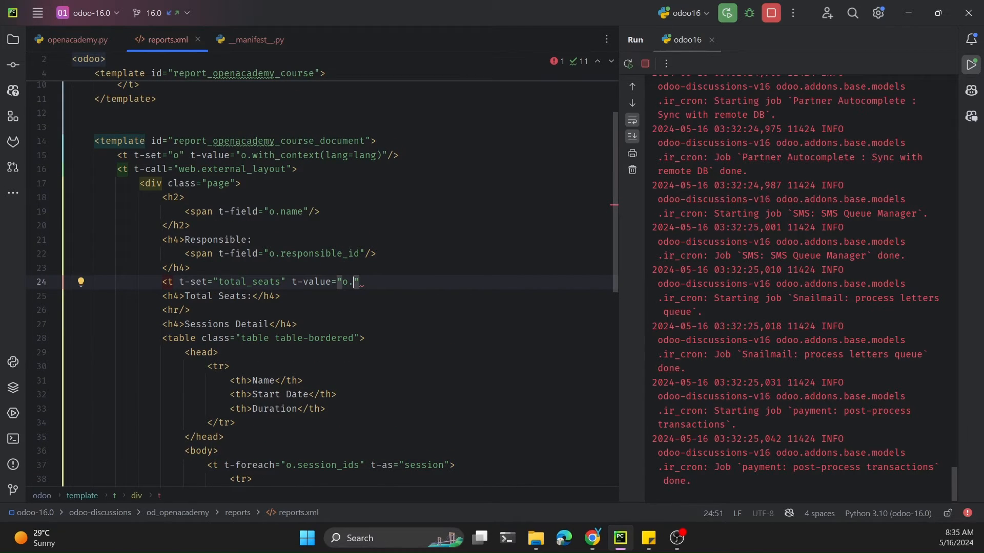
text(get_total_)
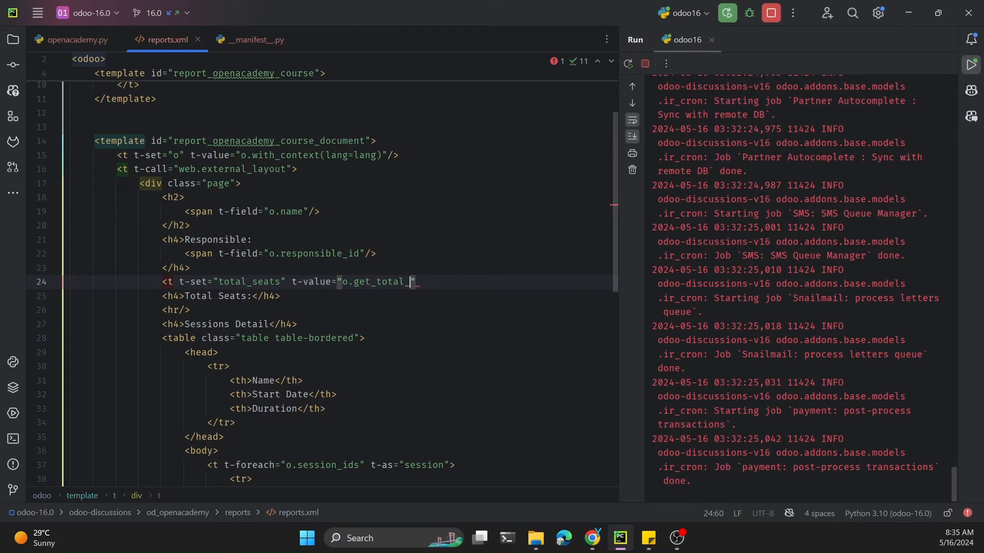
text(seats)
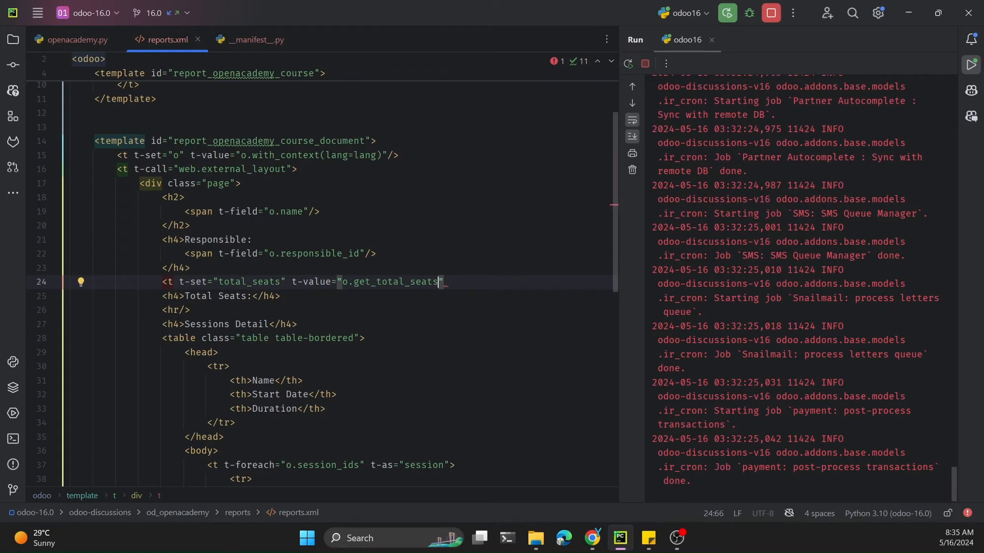
text(())
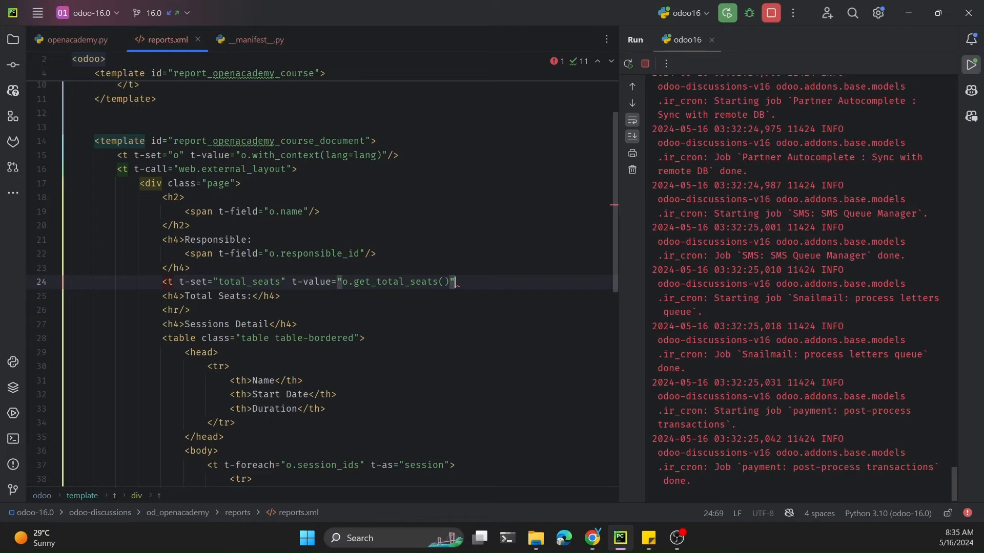
text(/>)
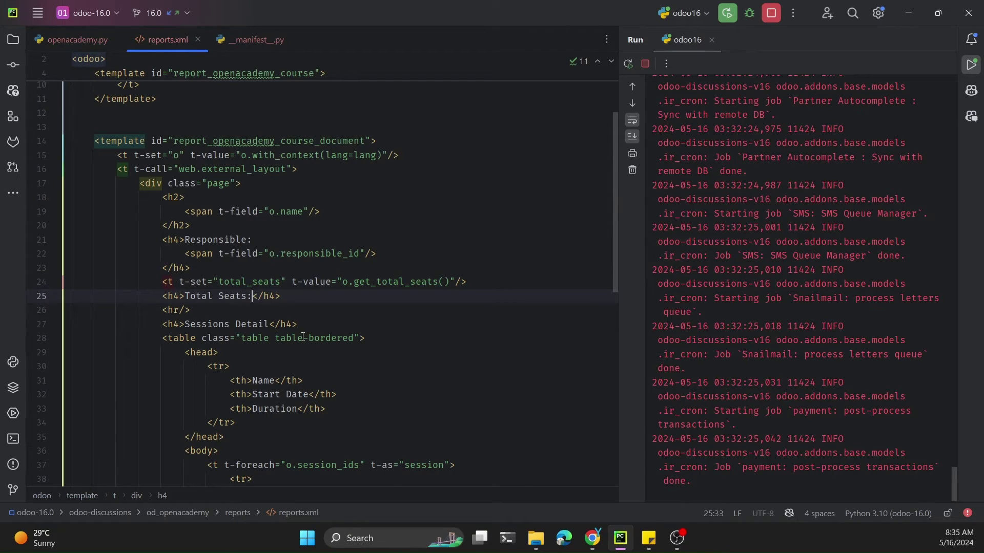
Step: Add <span t-esc="total_seats"/> after 'Total Seats:' using autocompletion
text(<span t-esc=")
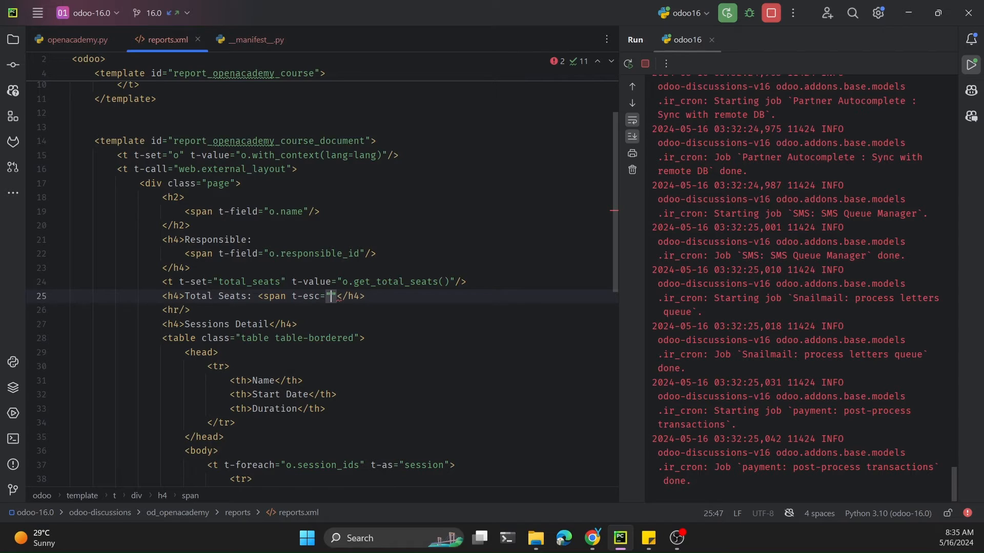
text(total_seats)
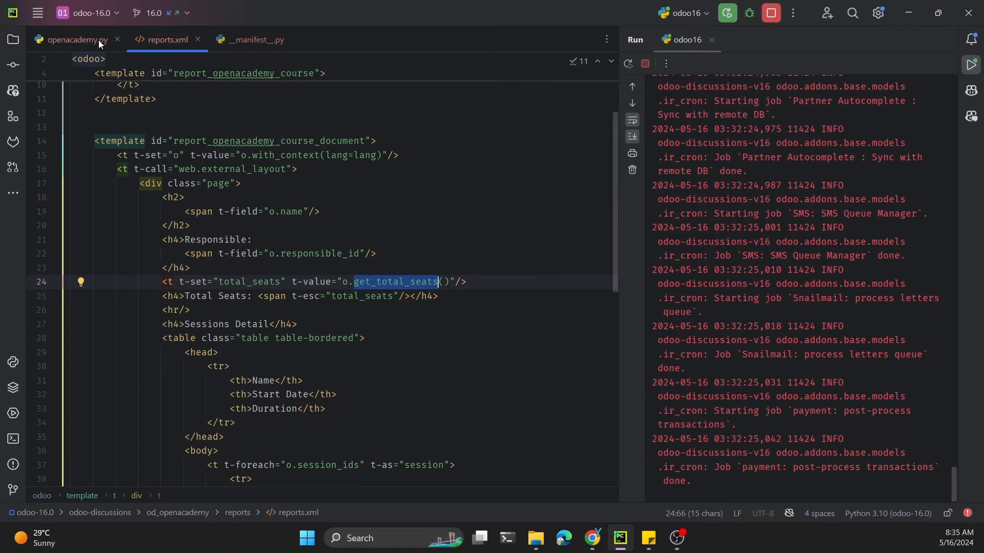
Step: Start a get_total_seats(self) method below session_ids in the course model
click(71, 39)
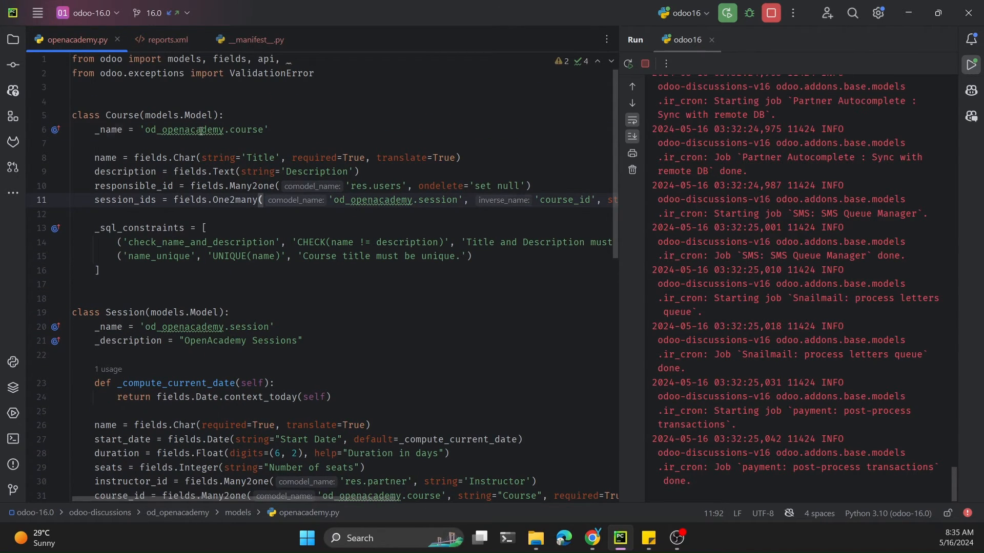
click(182, 213)
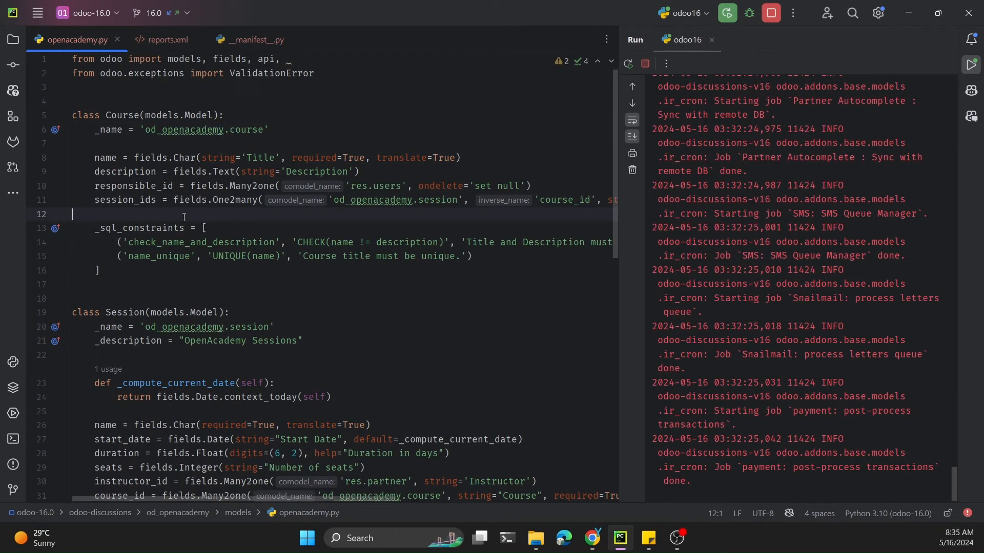
text(def get_total_seats)
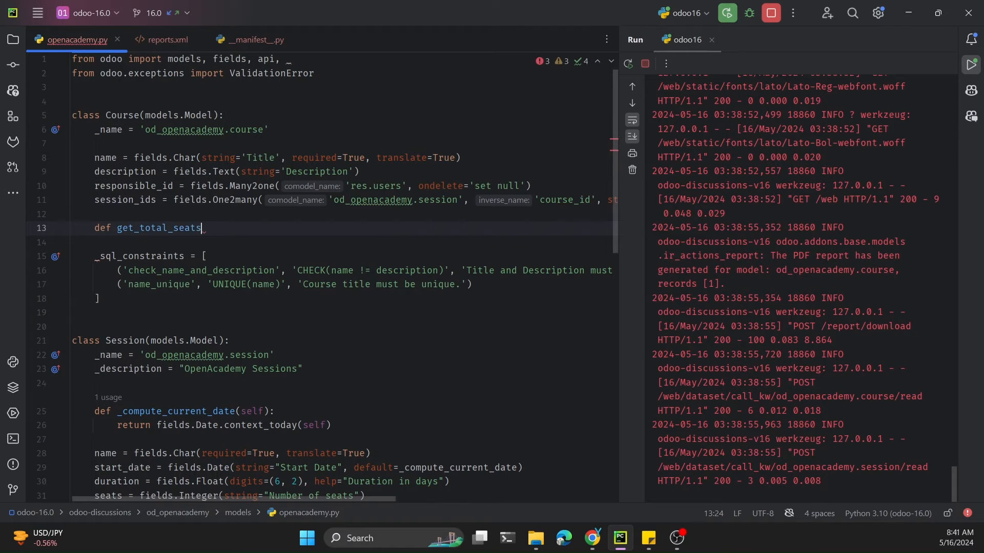
text((self):)
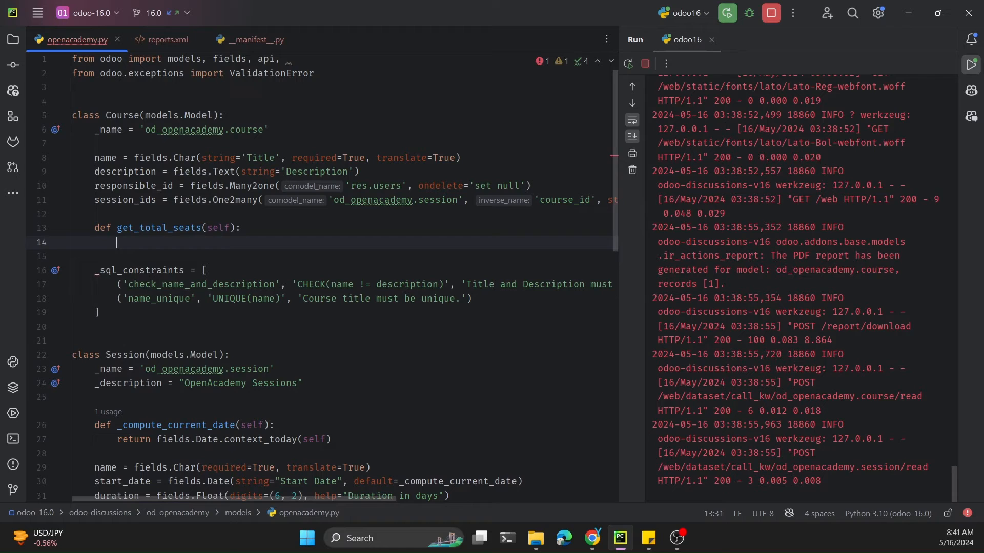
text(for)
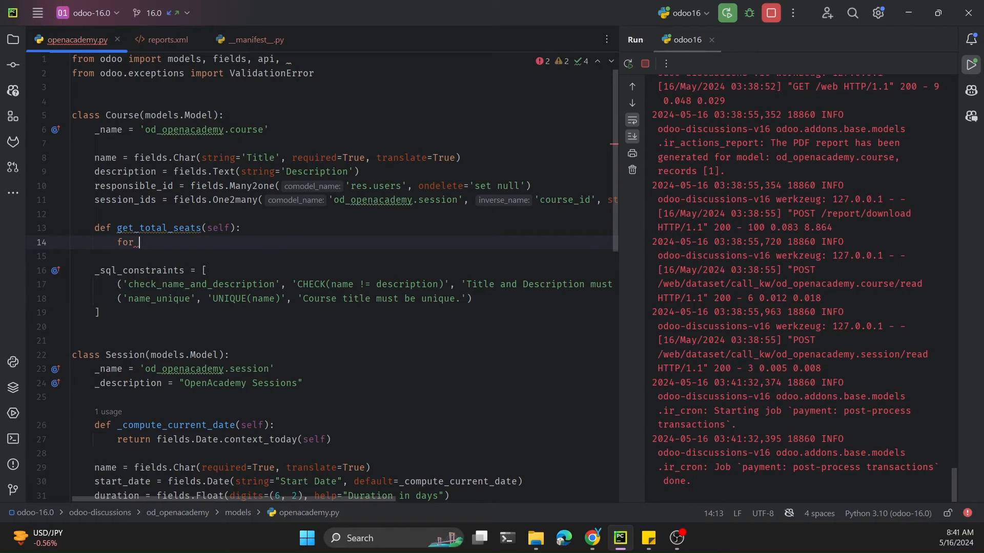
Step: Loop over session_ids and initialize total_seats = 0
click(128, 200)
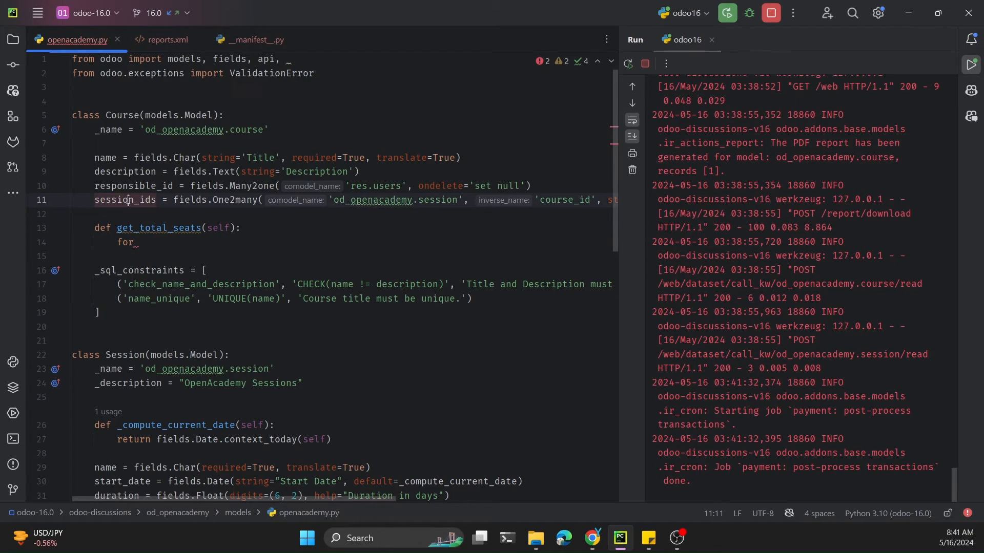
double_click(125, 199)
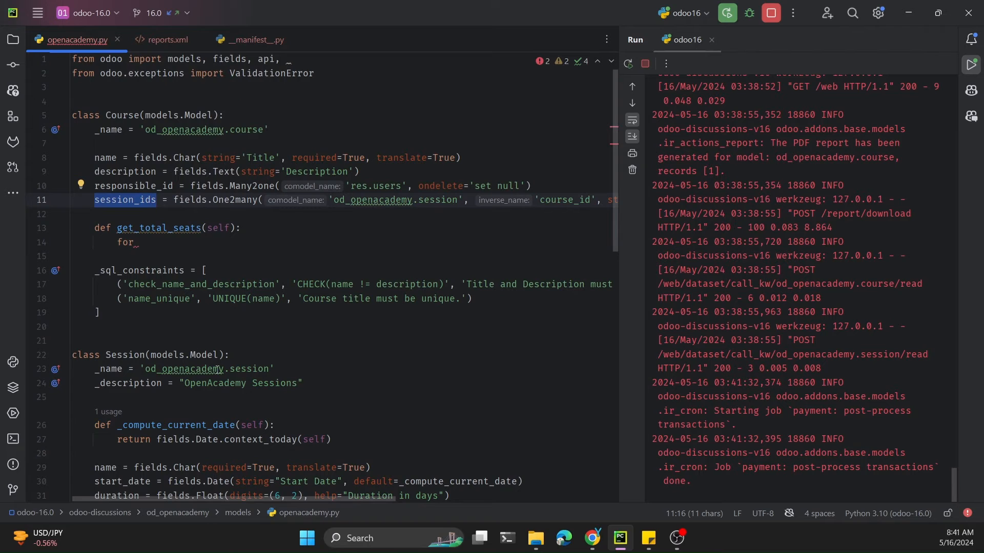
mouse_move(232, 285)
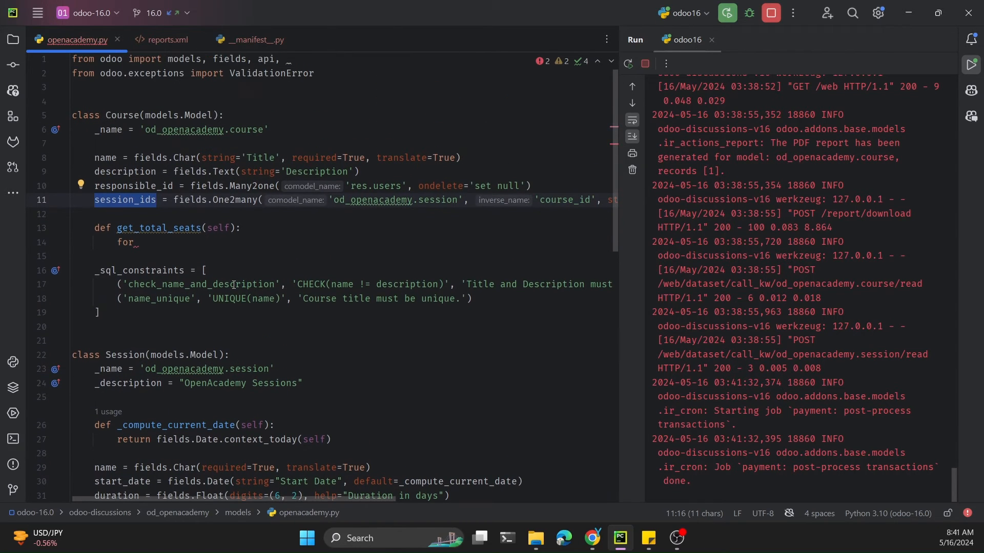
text(session in self.s)
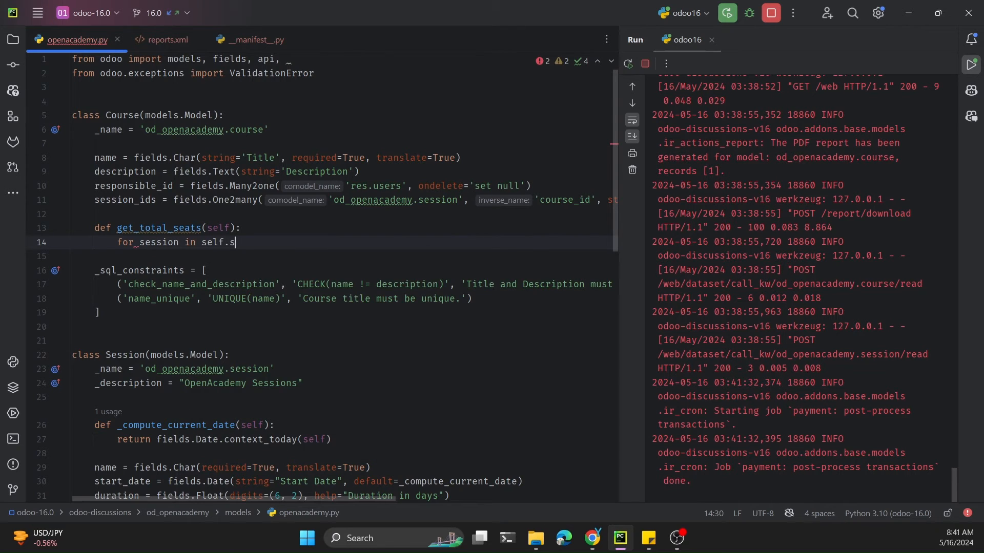
text(ession_ids:)
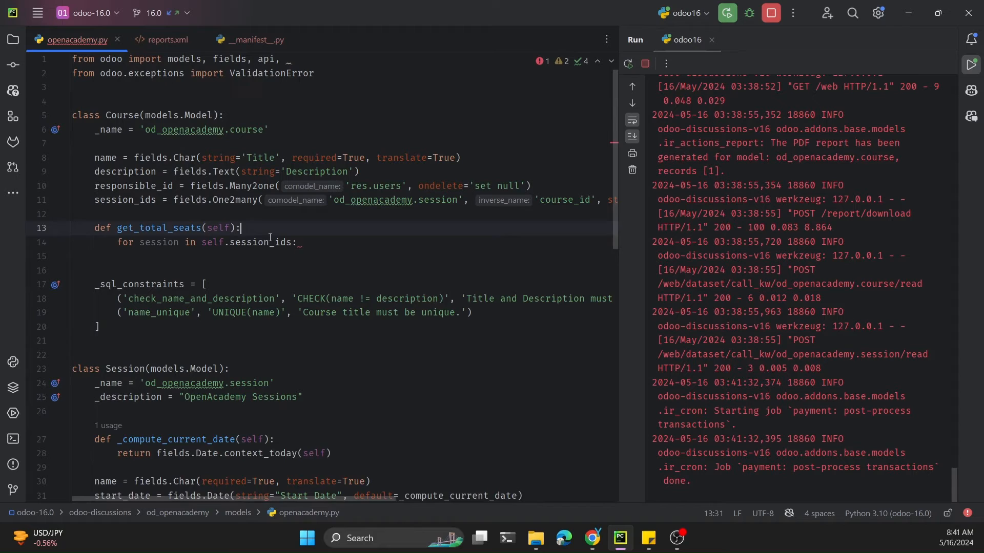
text(total_s)
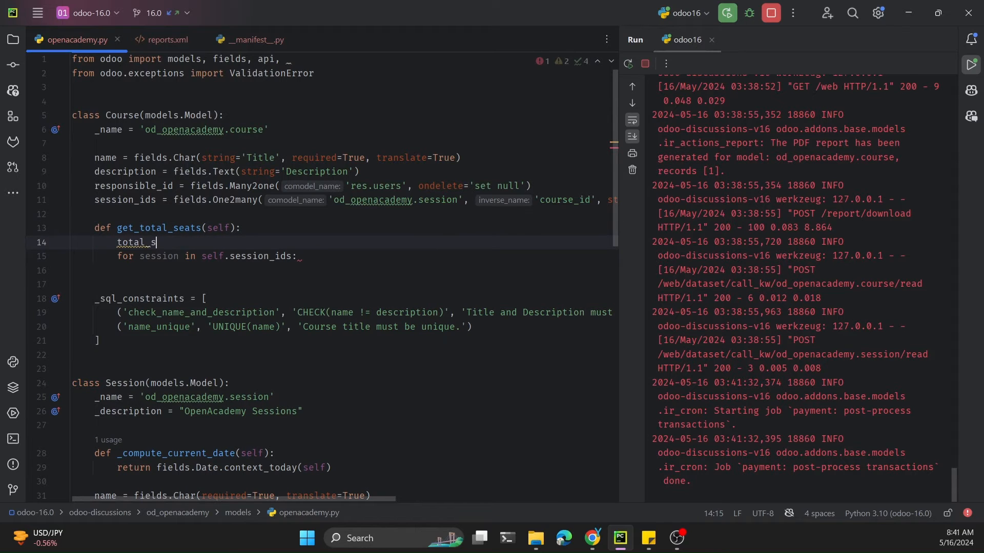
text(eats = 0)
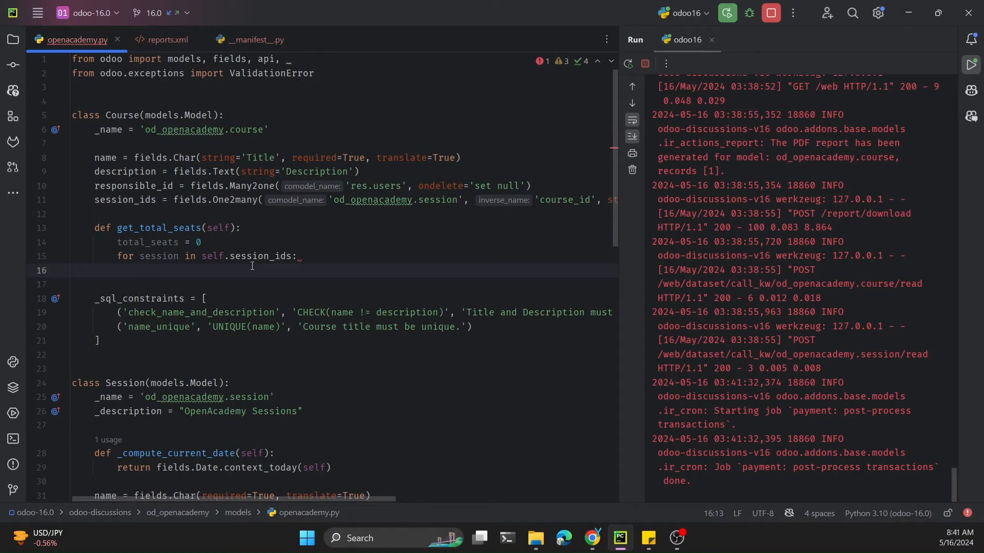
Step: Add each session's seats to total_seats and return total_seats
text(total_seats +=)
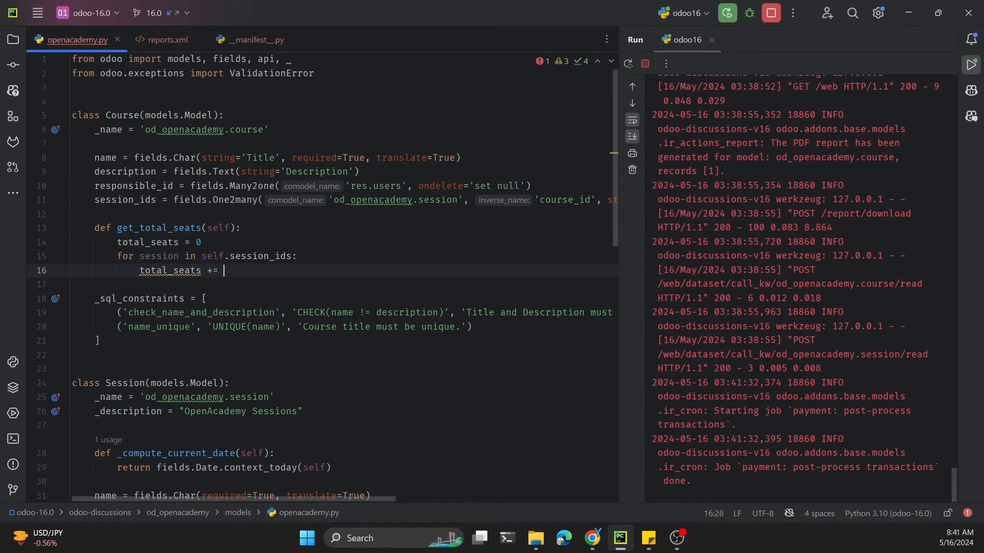
text(session.)
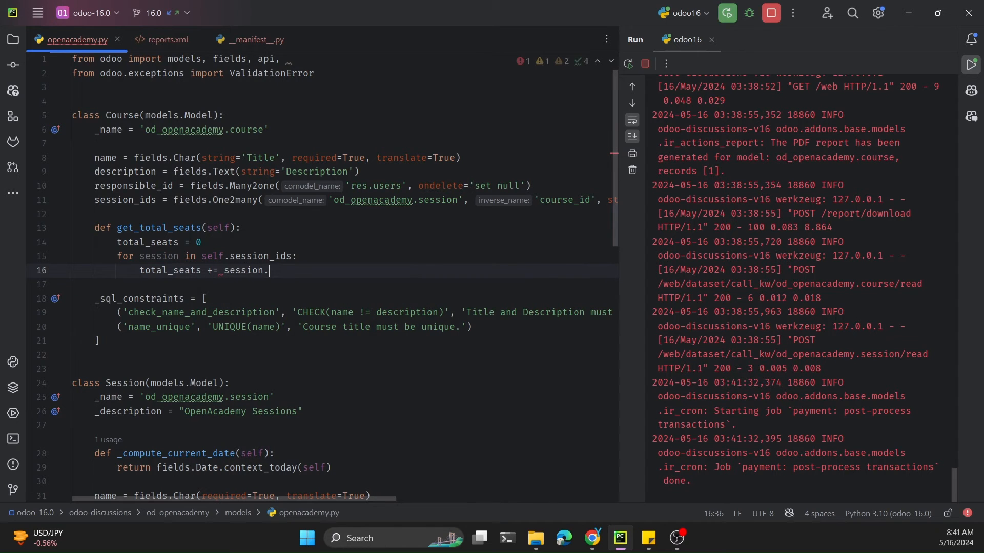
scroll(down, 3)
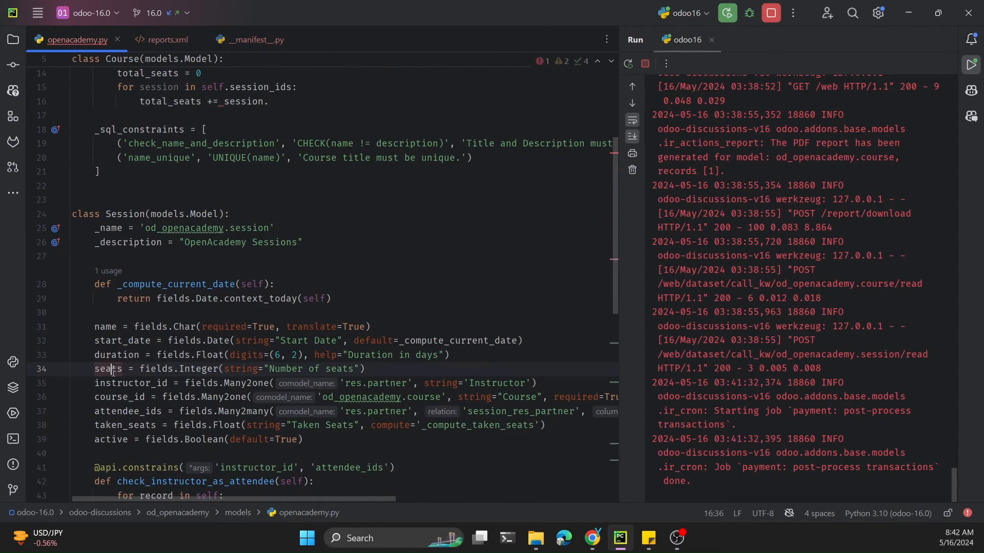
double_click(107, 369)
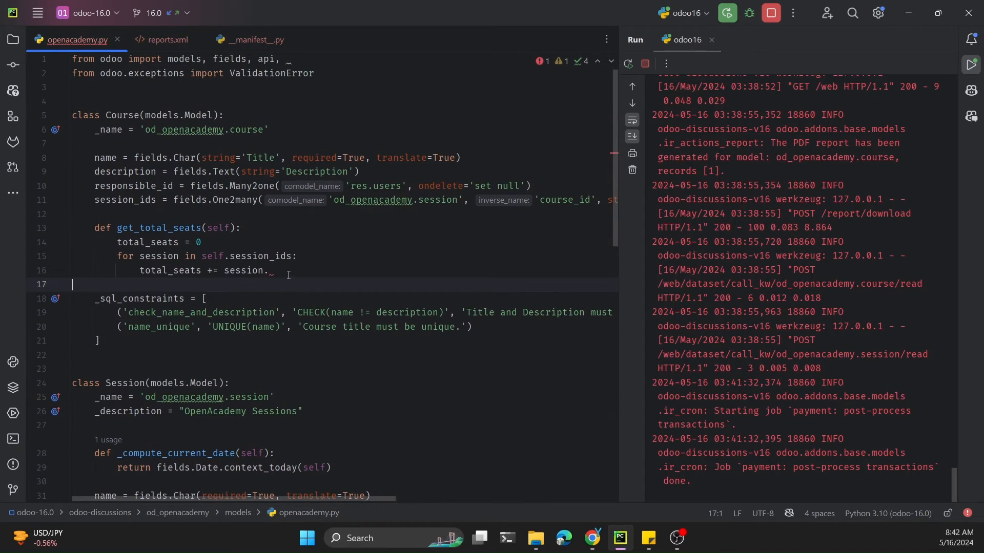
text(seats)
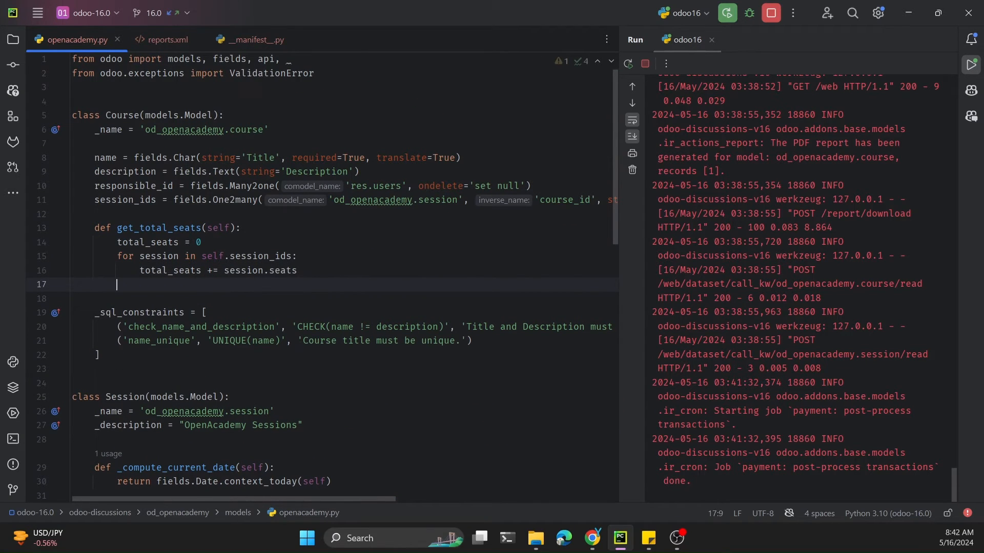
text(return total_seats)
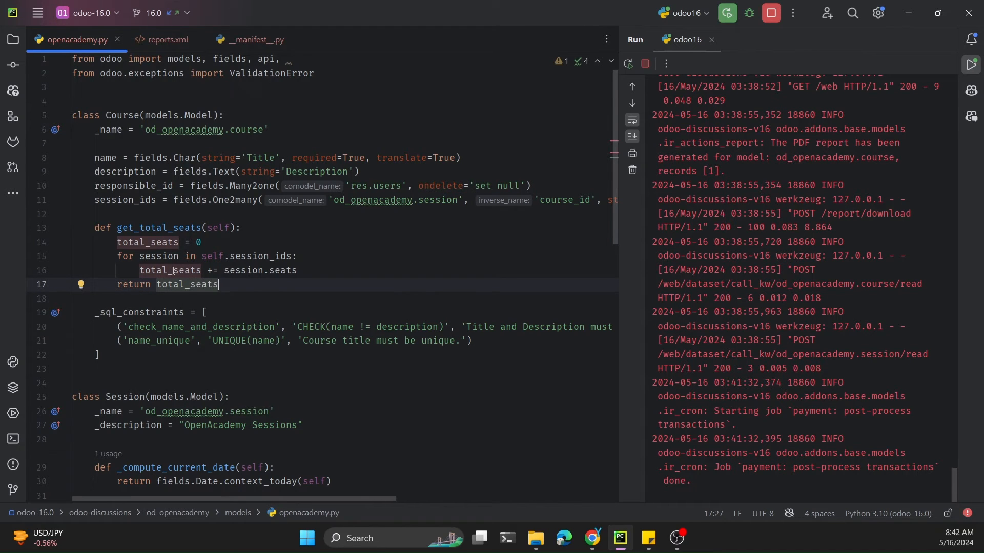
Step: Restart the Odoo server to load the new method
click(166, 40)
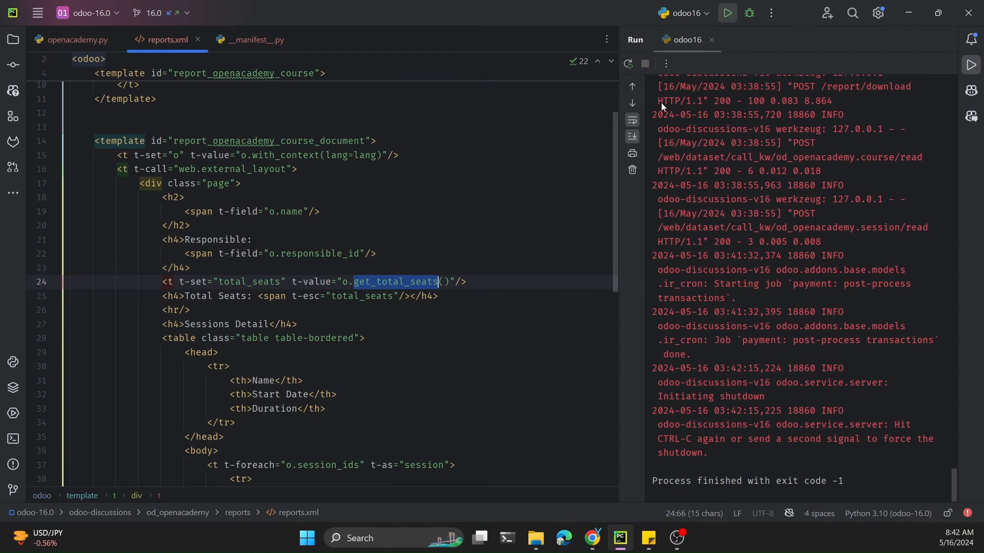
click(727, 12)
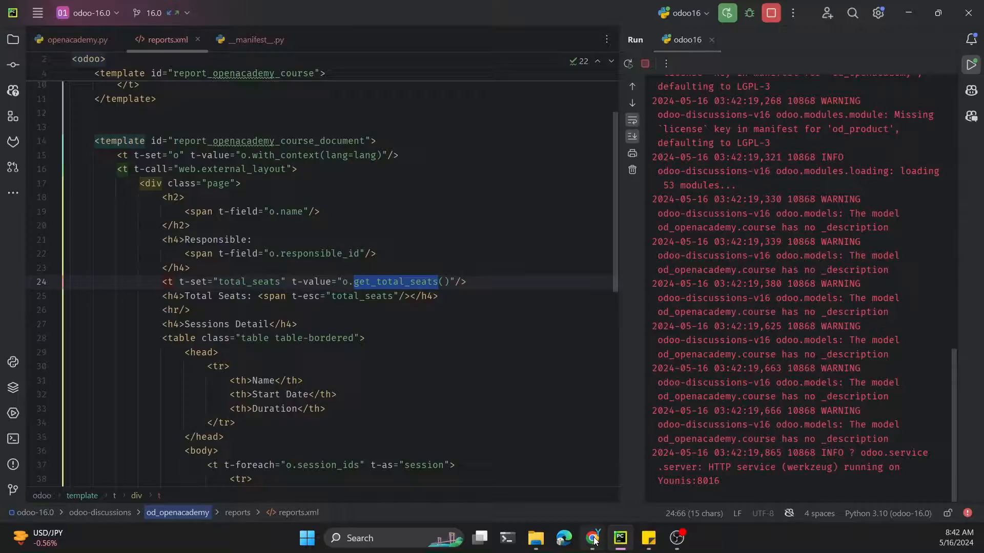
click(591, 539)
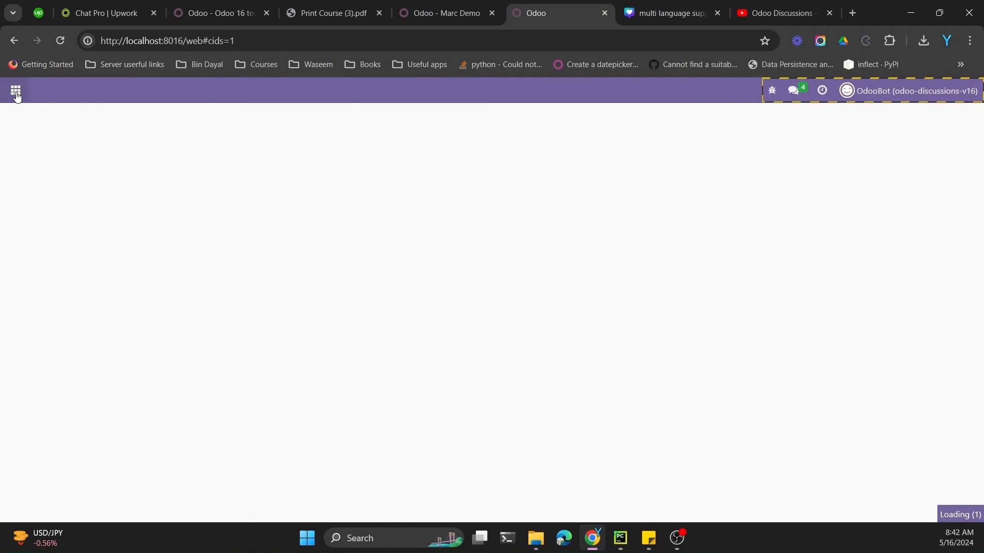
mouse_move(523, 110)
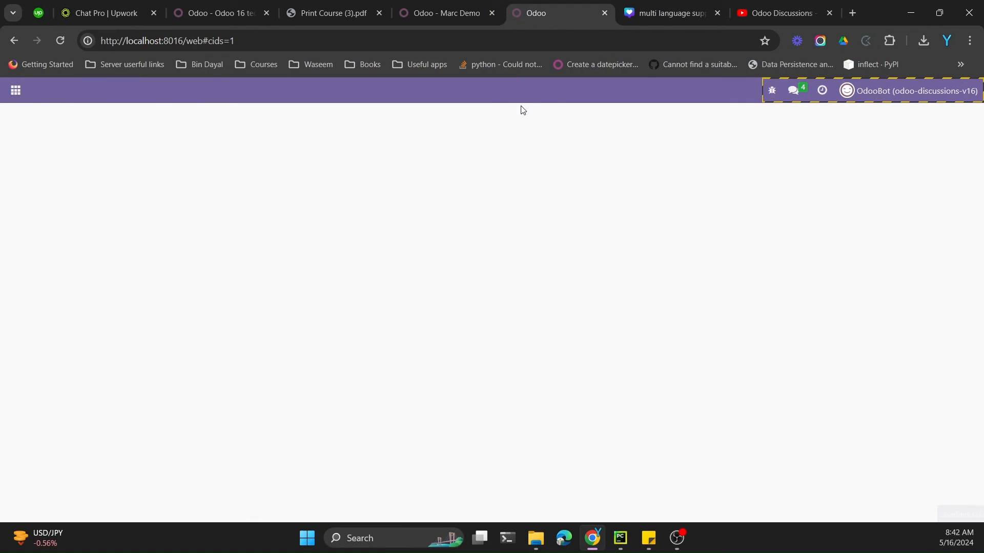
Step: Print the Odoo 16 technical course PDF and confirm it shows Total Seats: 90
click(14, 90)
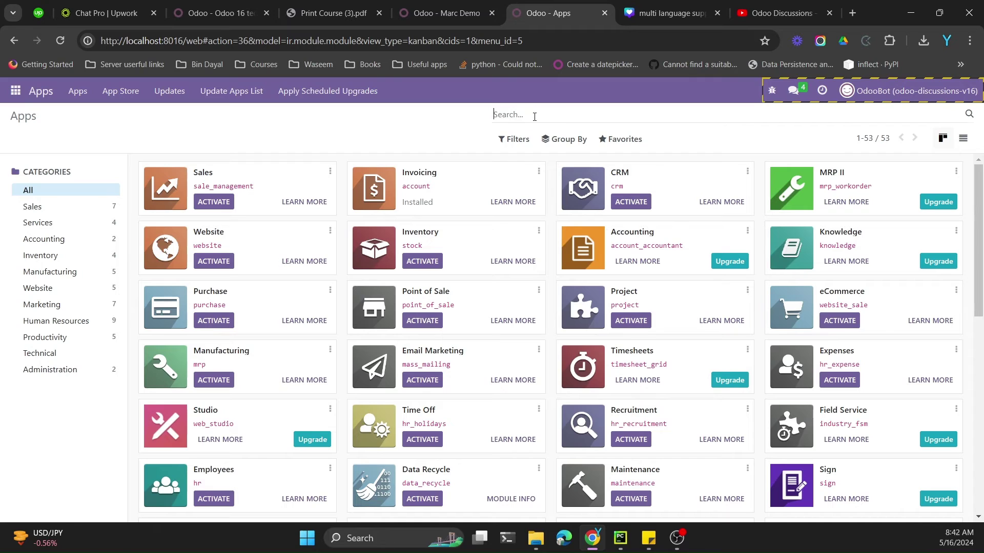
text(od_openacademy)
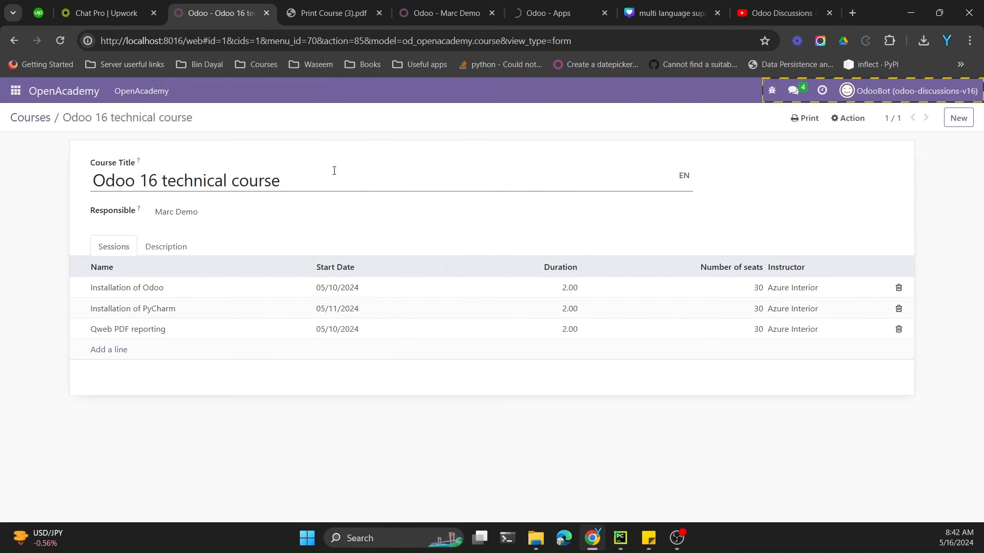
click(807, 118)
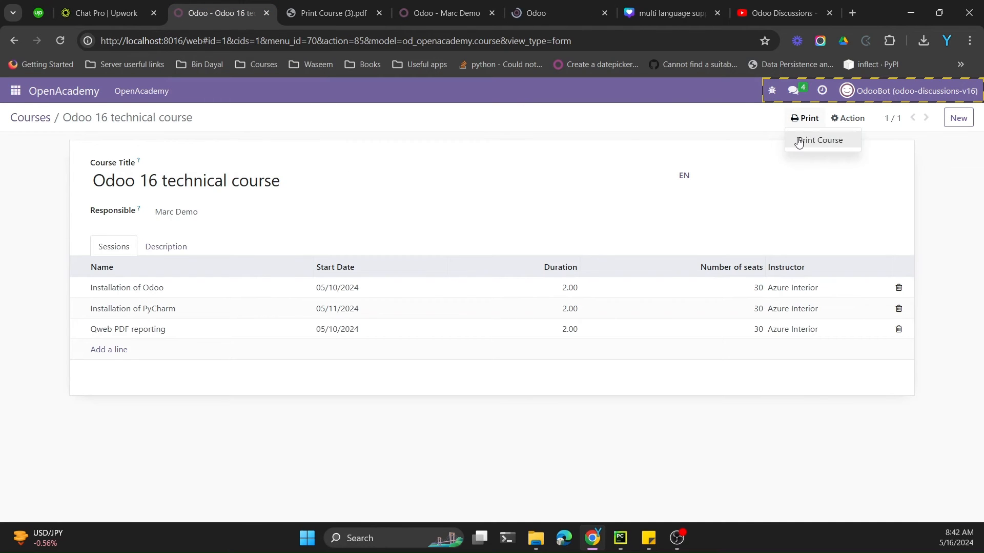
click(819, 139)
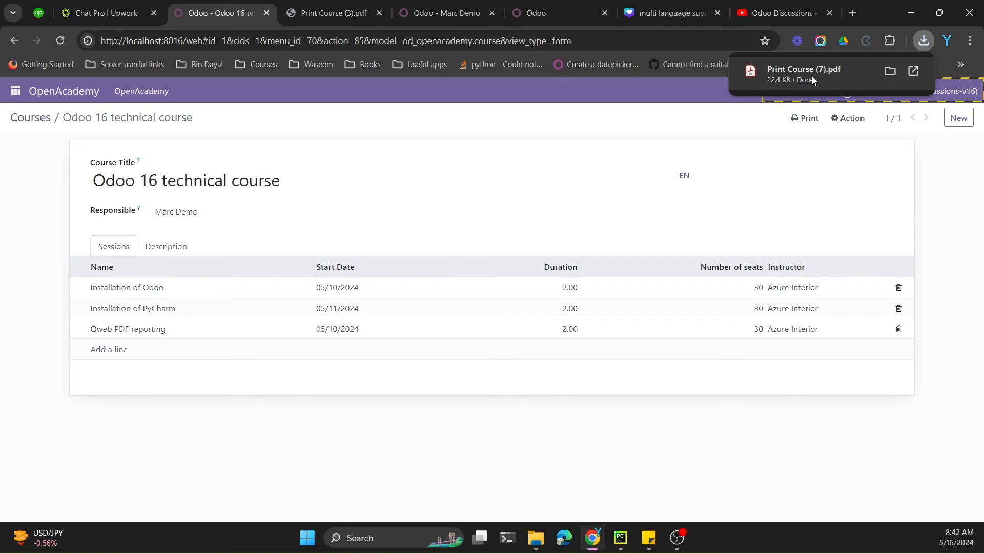
click(803, 74)
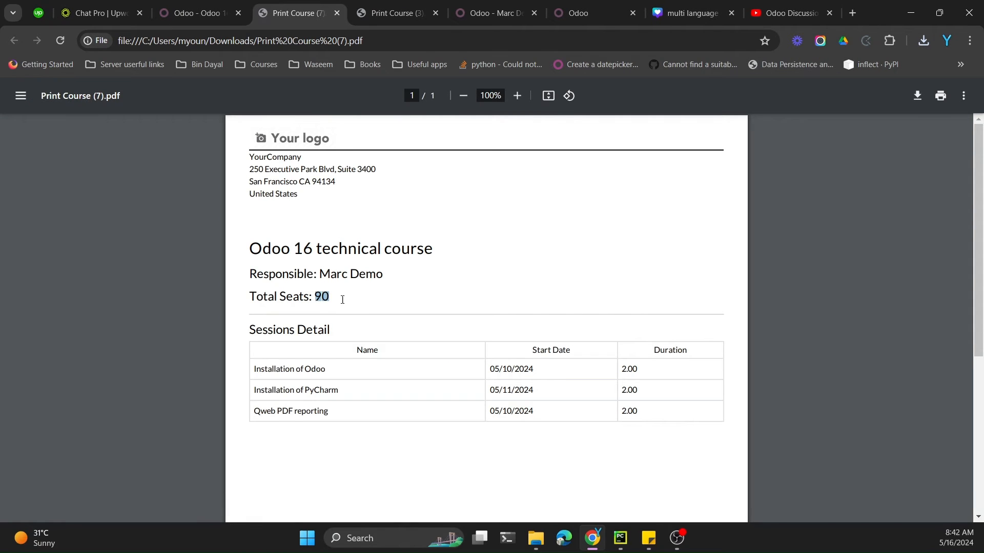
mouse_move(241, 76)
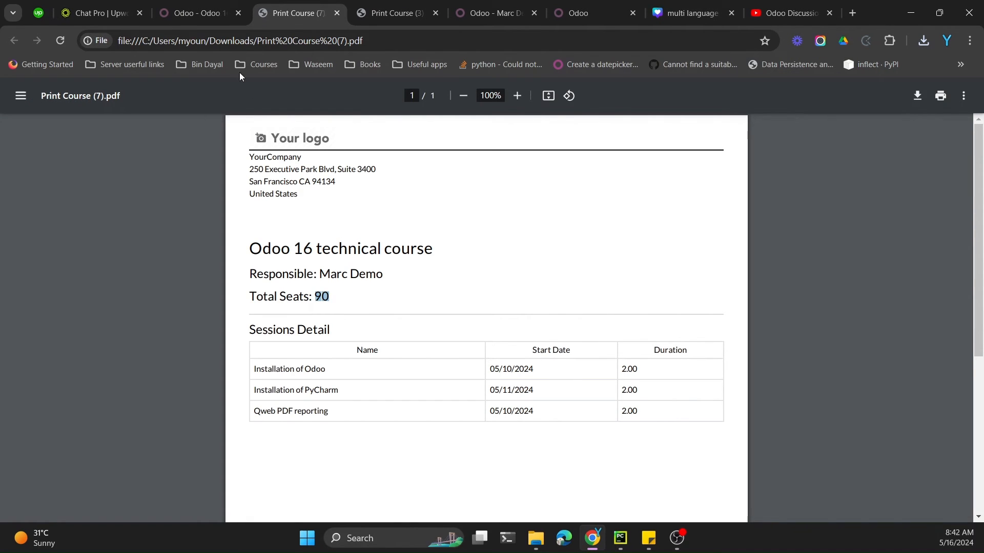
click(618, 543)
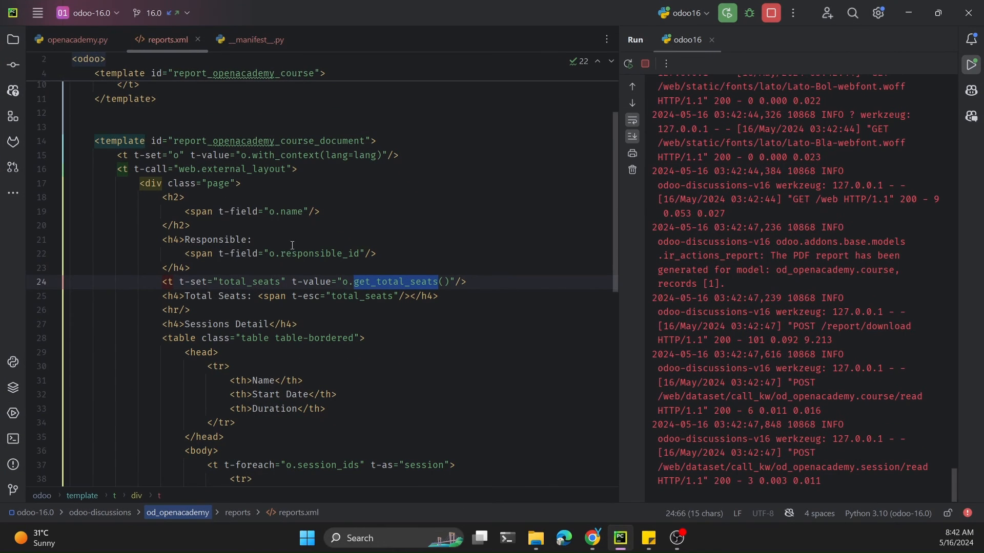
Step: Comment out the old get_total_seats loop with Ctrl+/
click(76, 40)
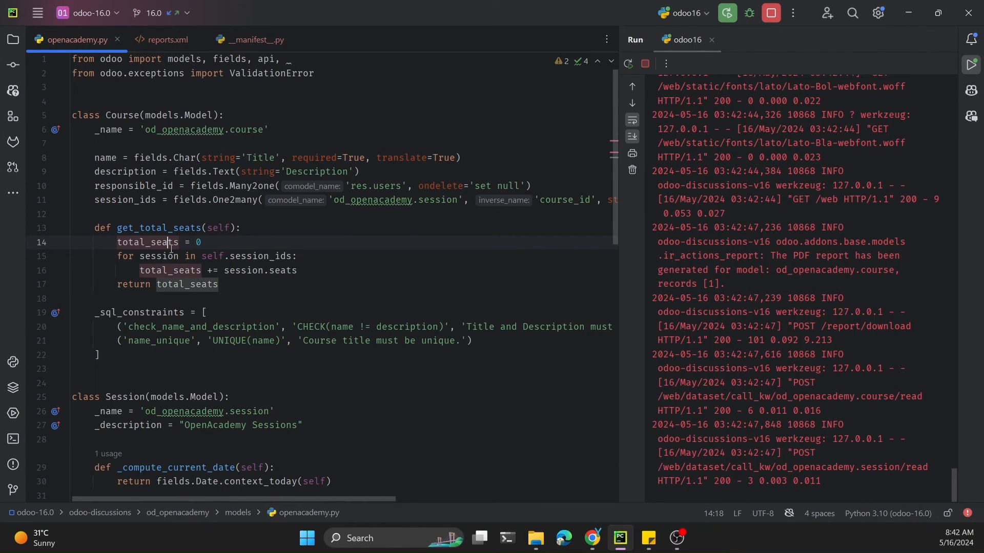
click(226, 271)
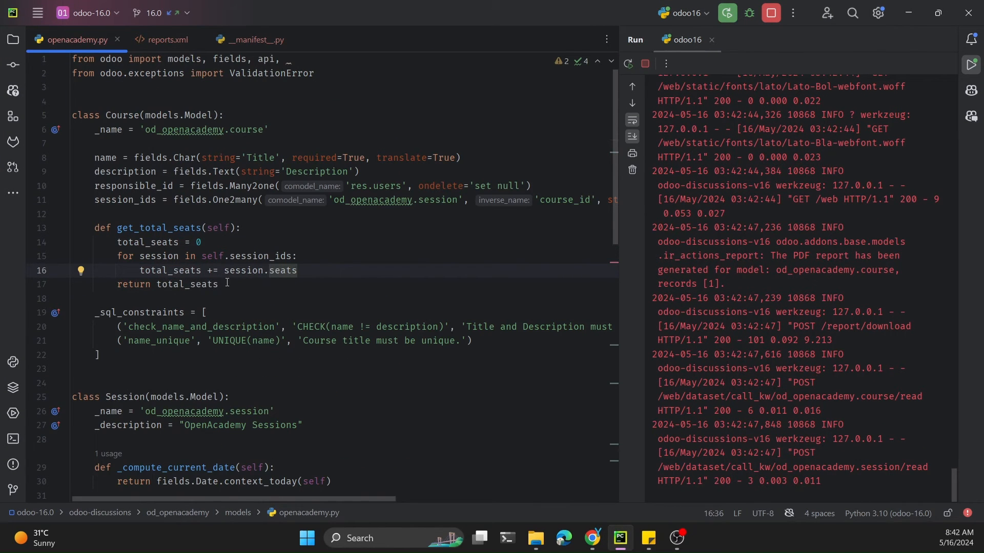
key(ctrl+/)
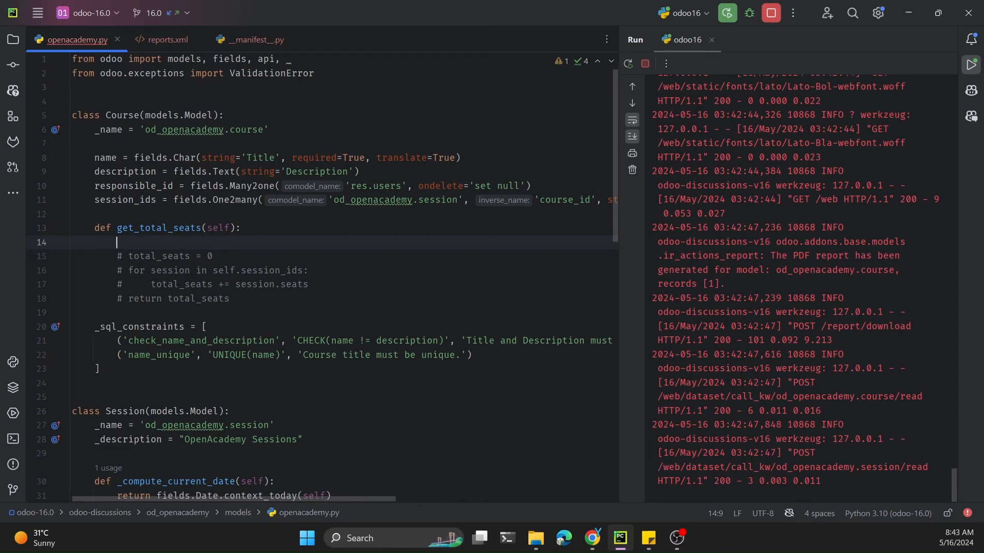
text(tota)
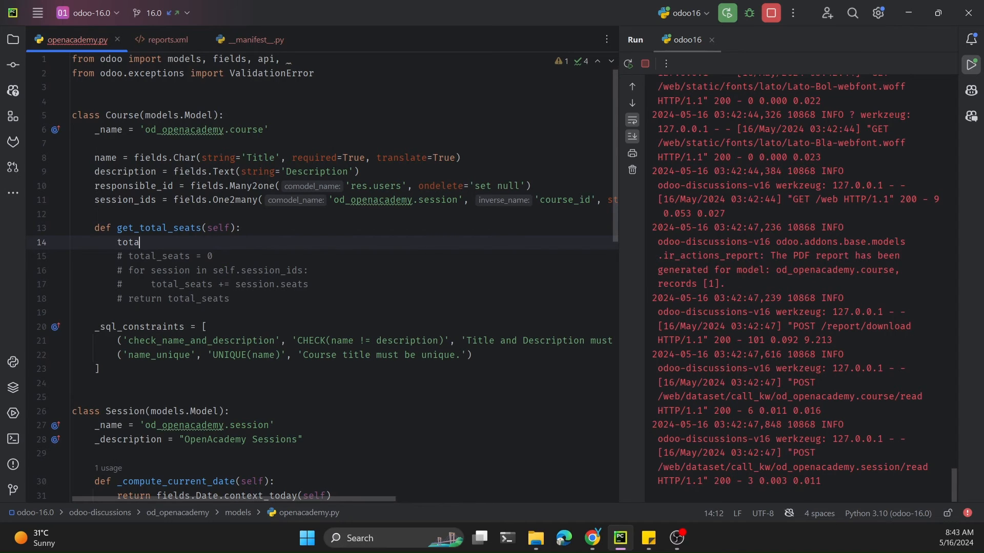
key(Backspace)
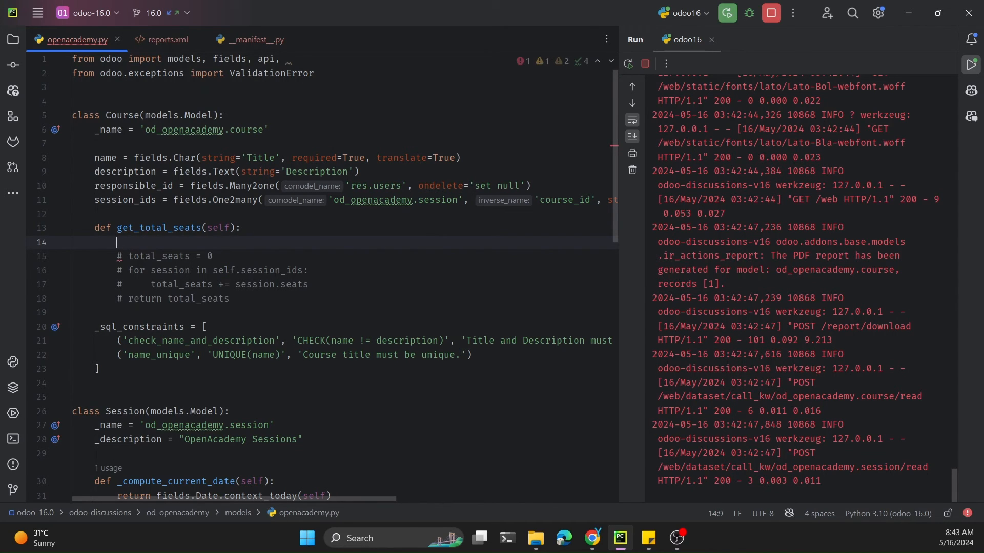
Step: Write total_seats = self.session_ids.mapped('seats')
text(total_seats)
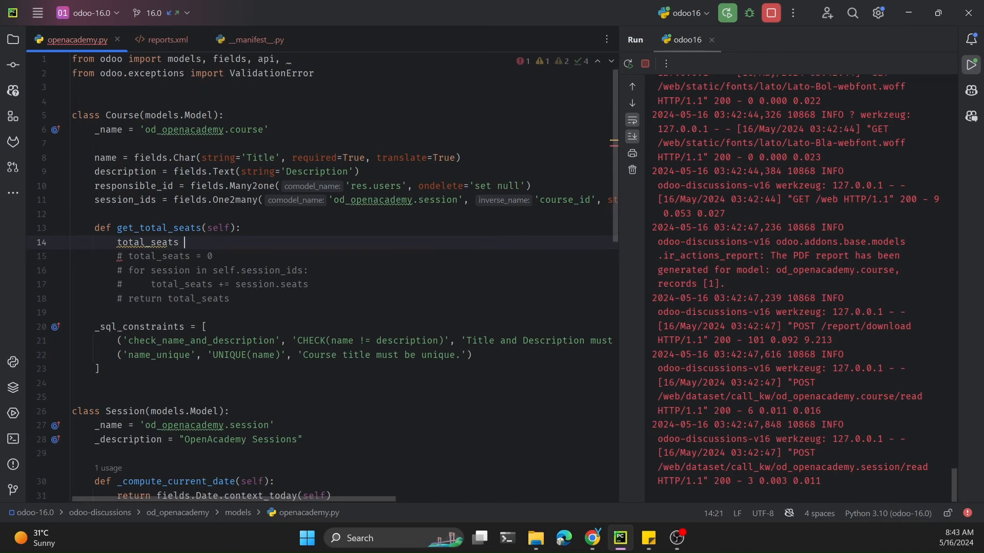
text(= self.)
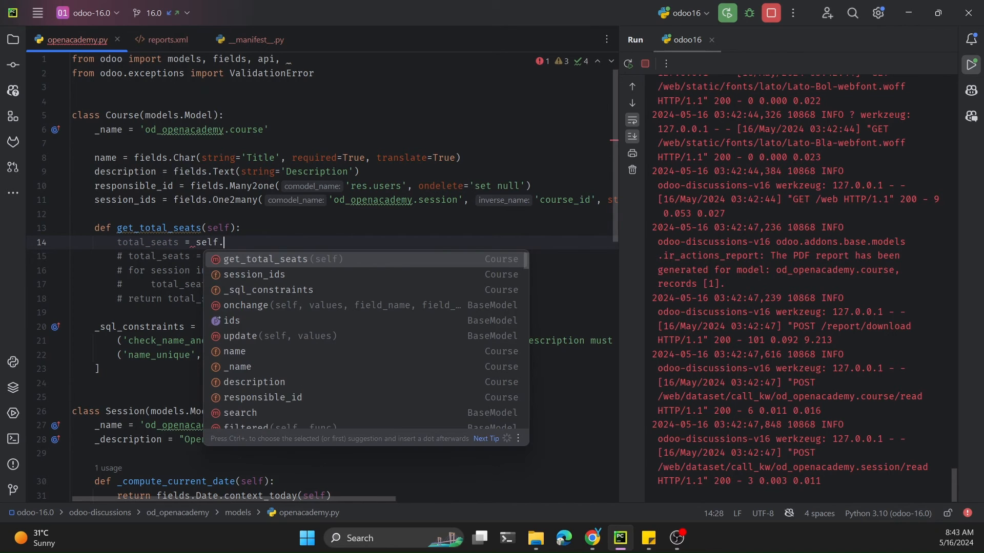
text(session_ids.mapped(')
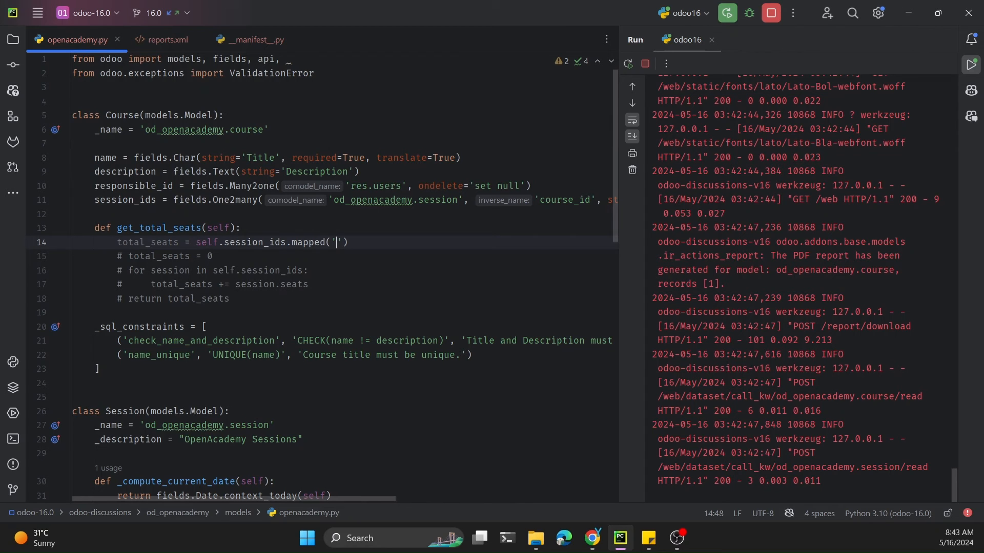
scroll(down, 3)
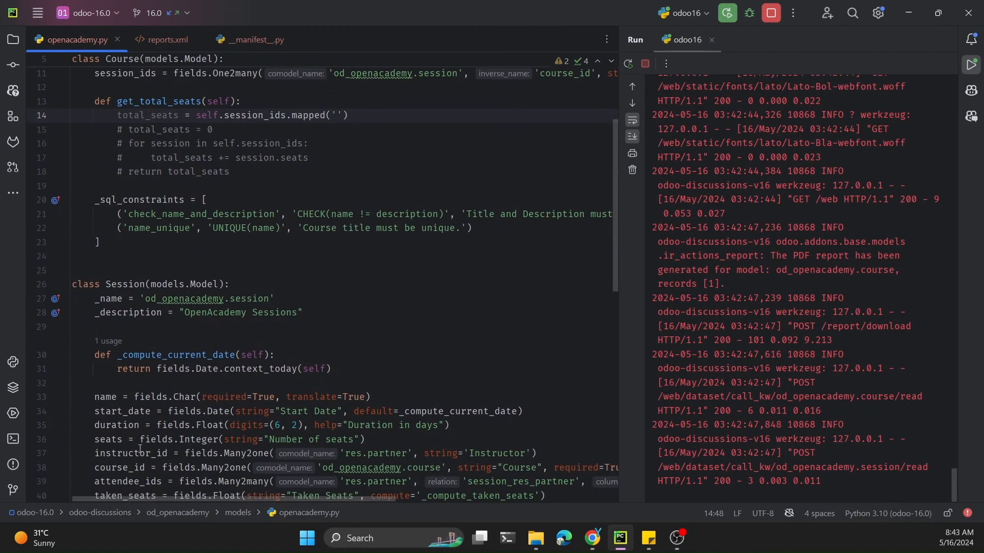
double_click(106, 441)
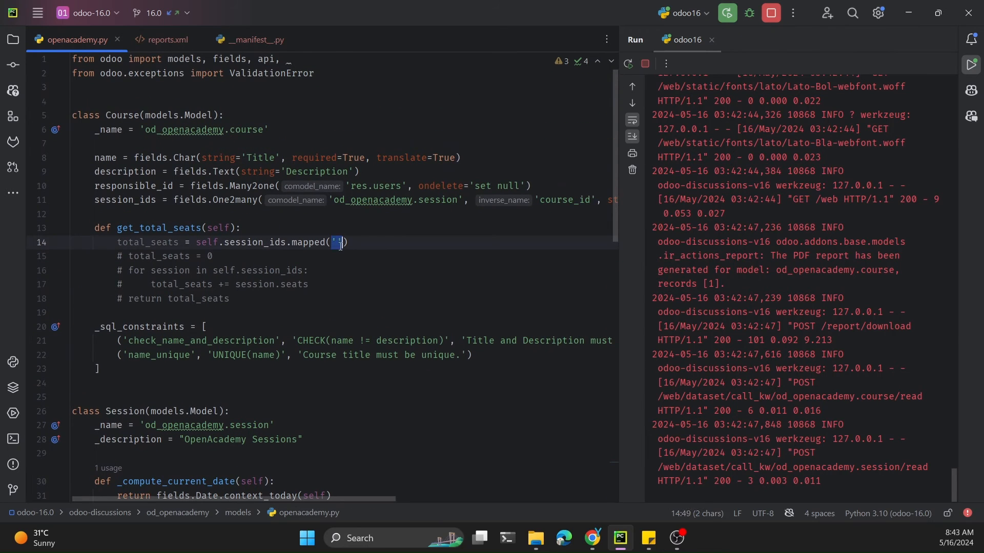
text(seats)
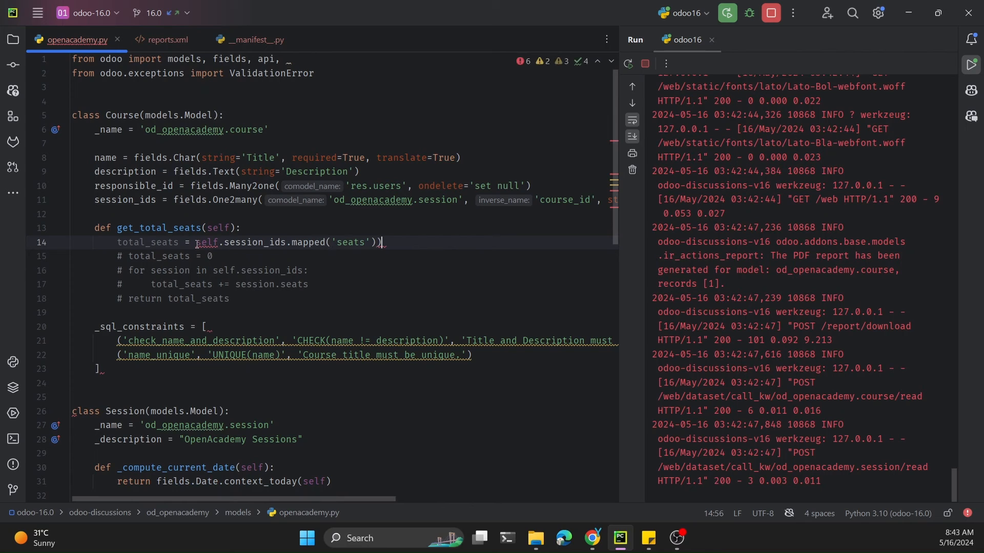
Step: Wrap the mapped seats in sum() and return the result directly
text(sum()
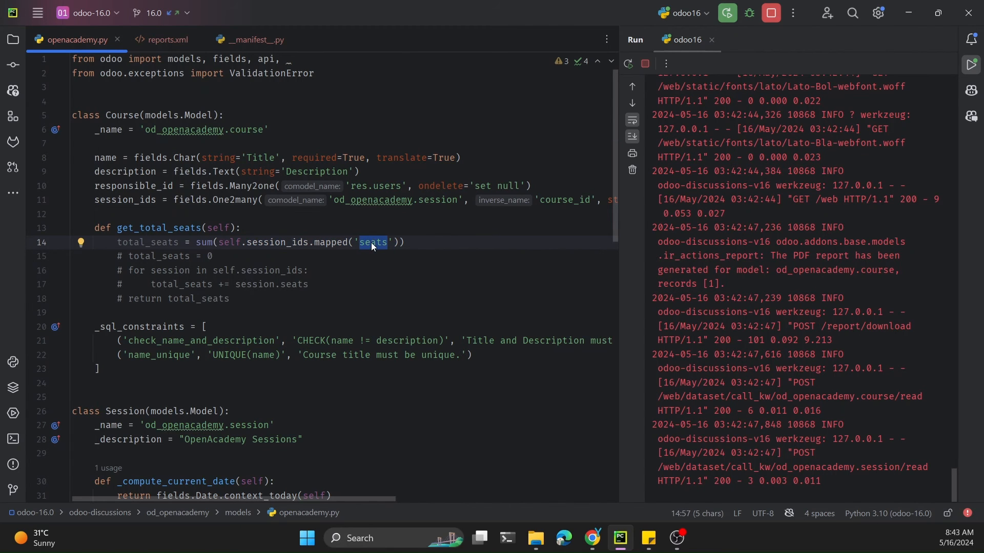
scroll(down, 3)
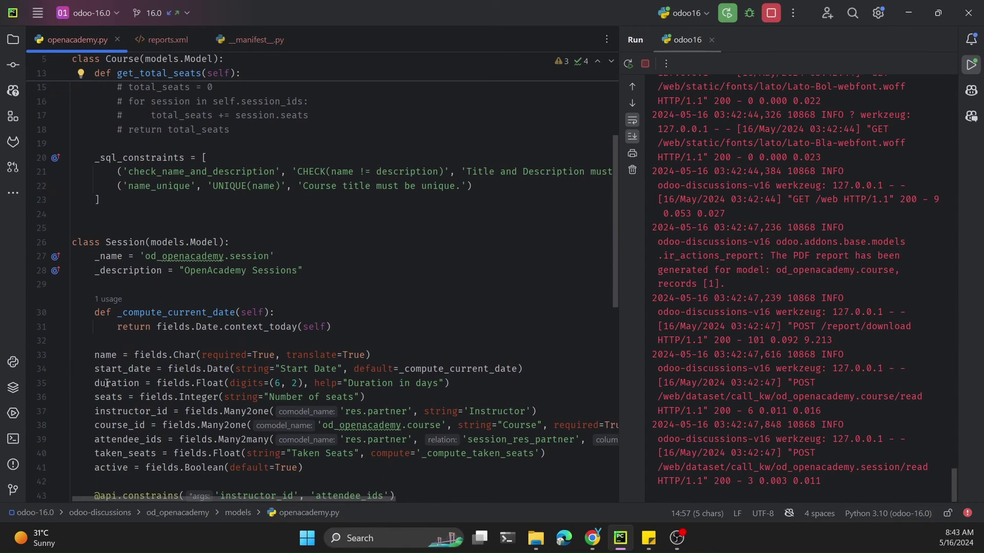
double_click(107, 396)
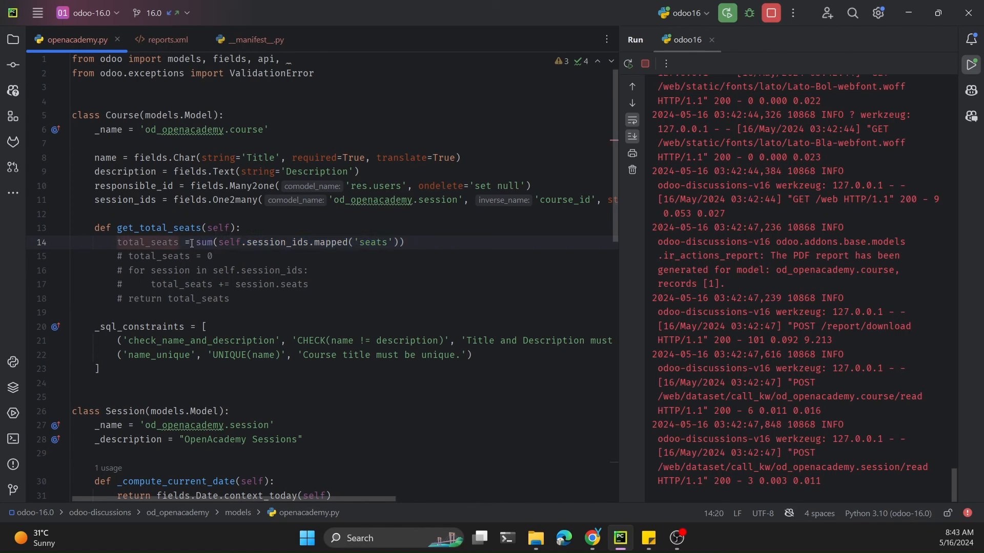
text(return)
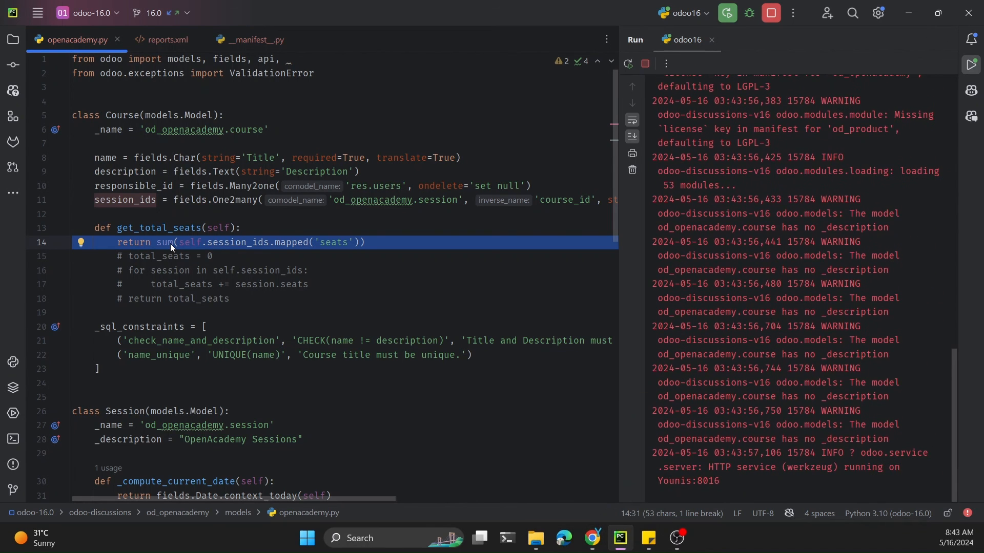
Step: Reprint the course PDF and confirm it still shows Total Seats: 90
click(590, 538)
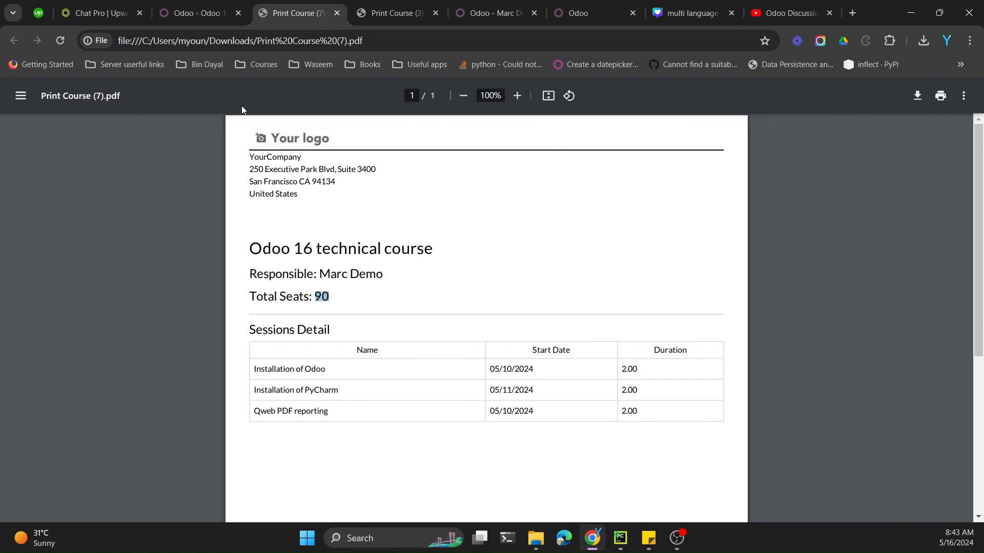
click(199, 12)
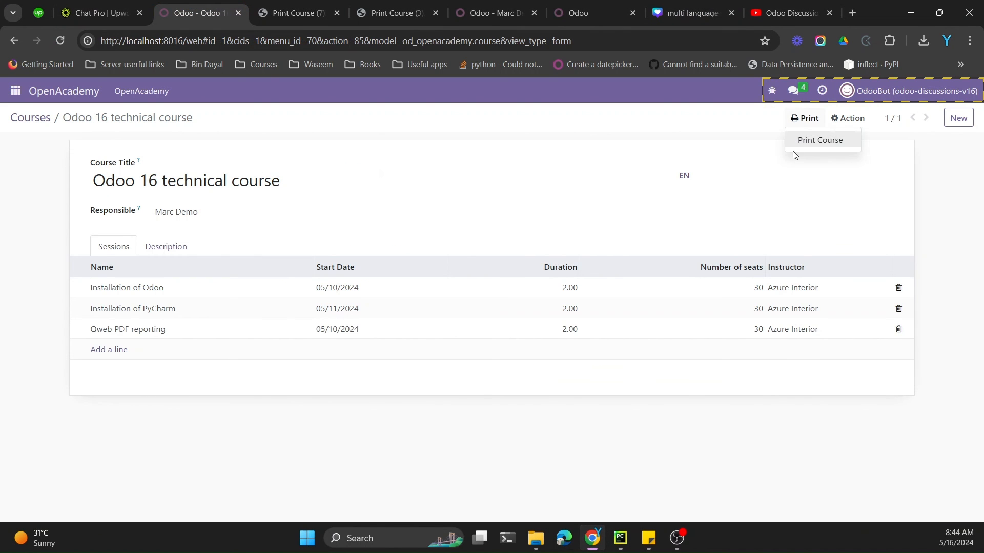
click(818, 140)
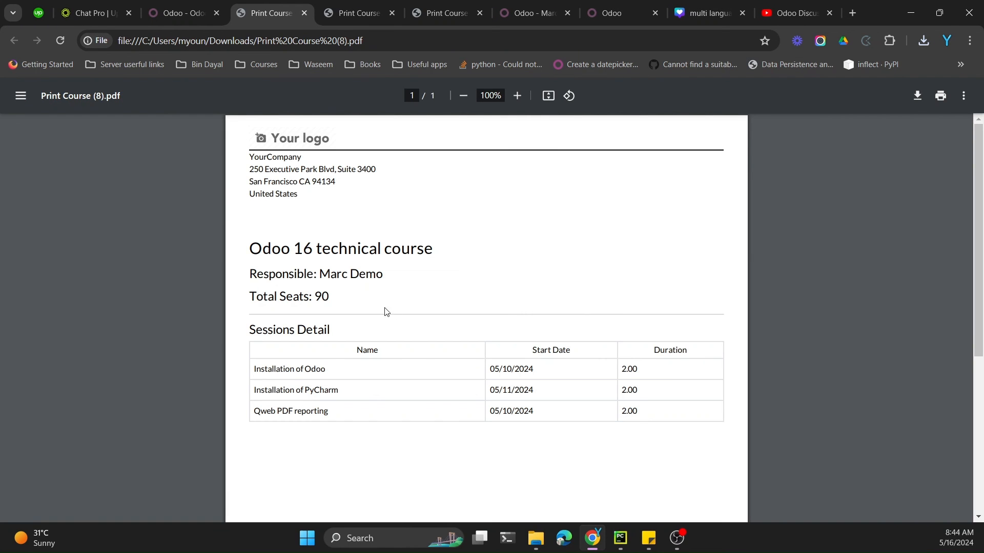
click(618, 543)
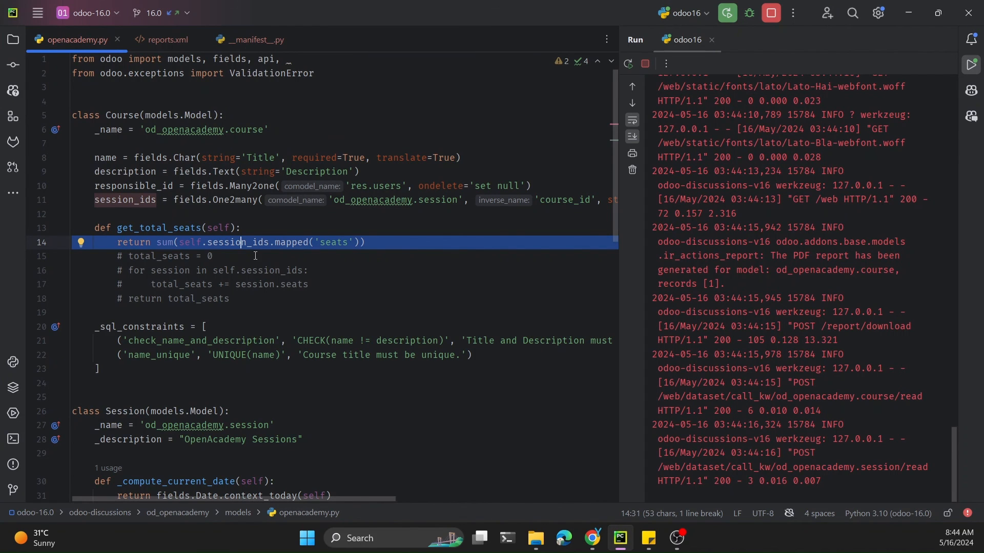
Step: Return to reports.xml and highlight total_seats in the t-set line
click(166, 40)
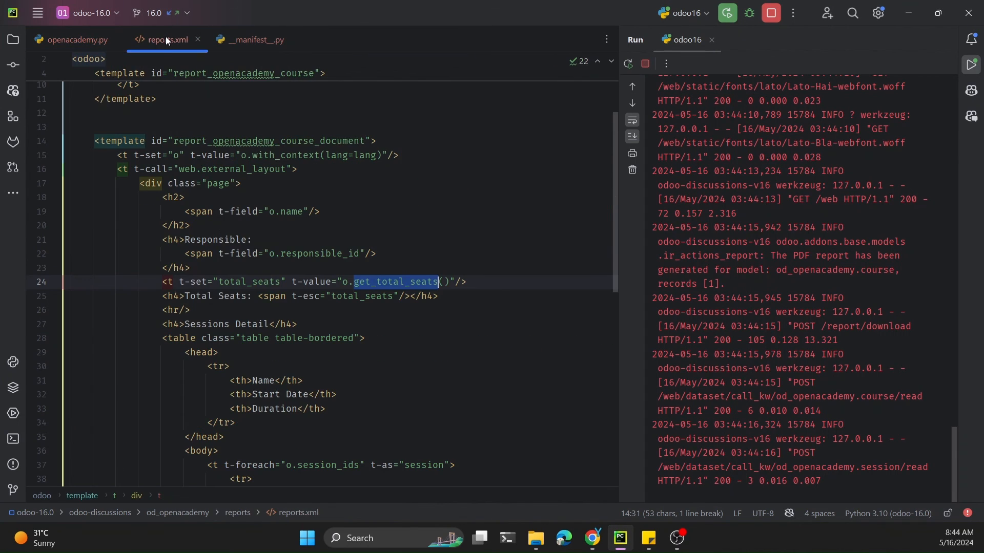
double_click(249, 282)
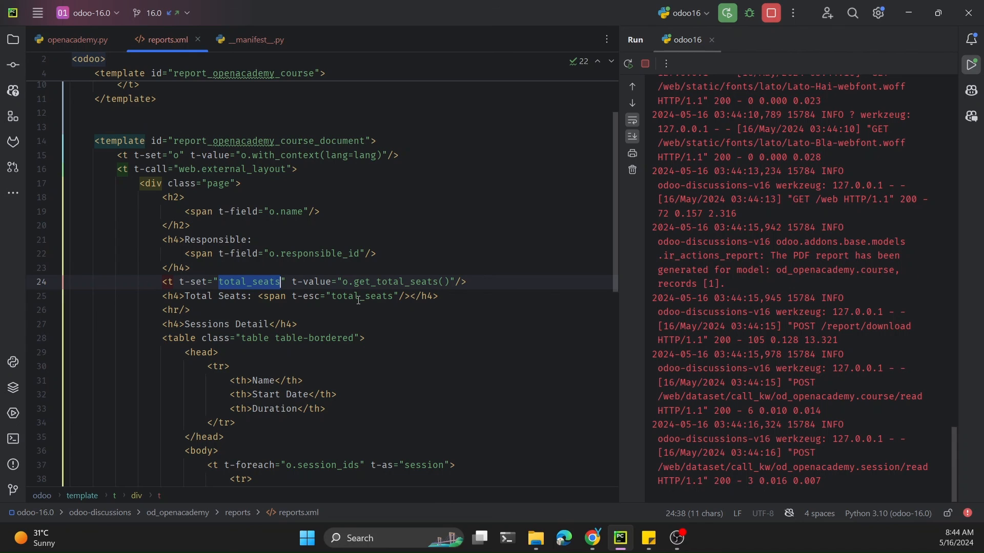